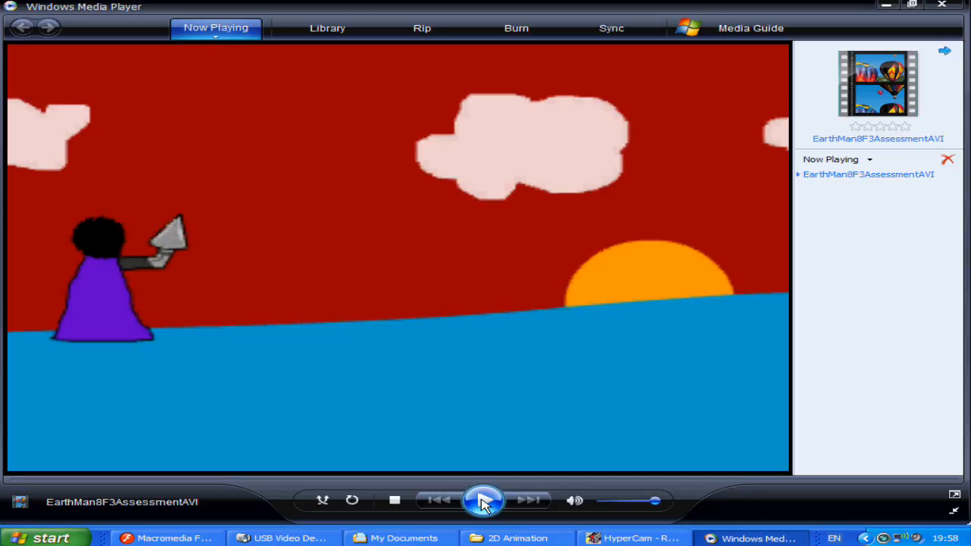
Play the EarthMan8F3AssessmentAVI video in Windows Media Player
click(484, 500)
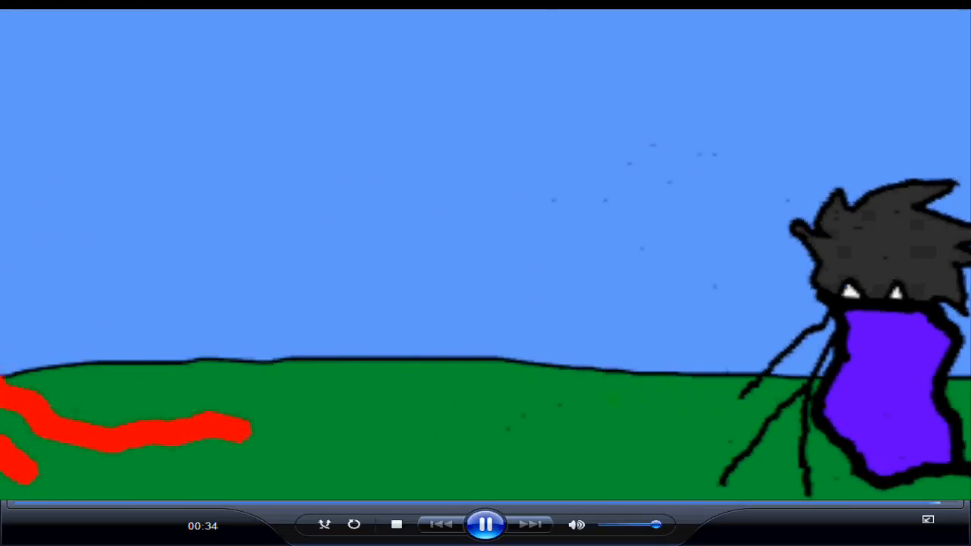
click(485, 524)
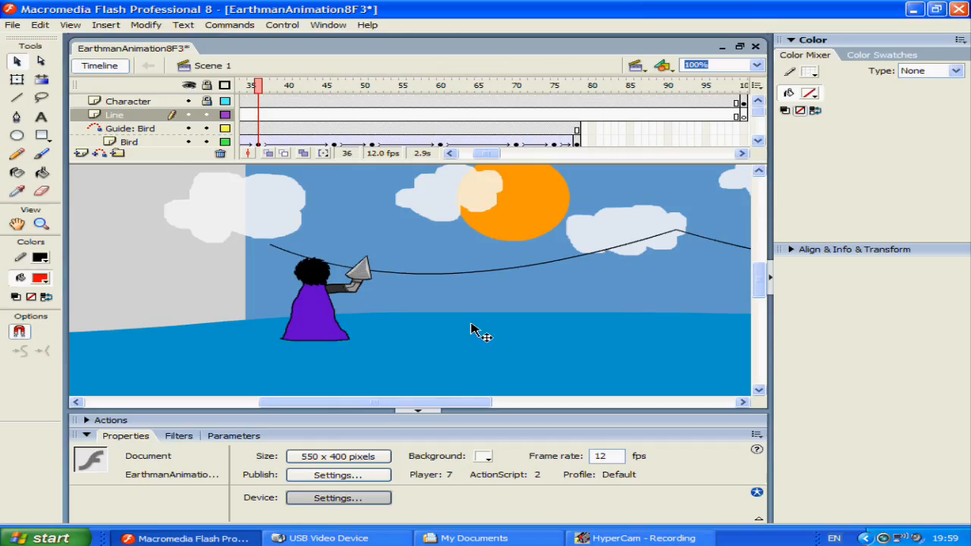
mouse_move(621, 318)
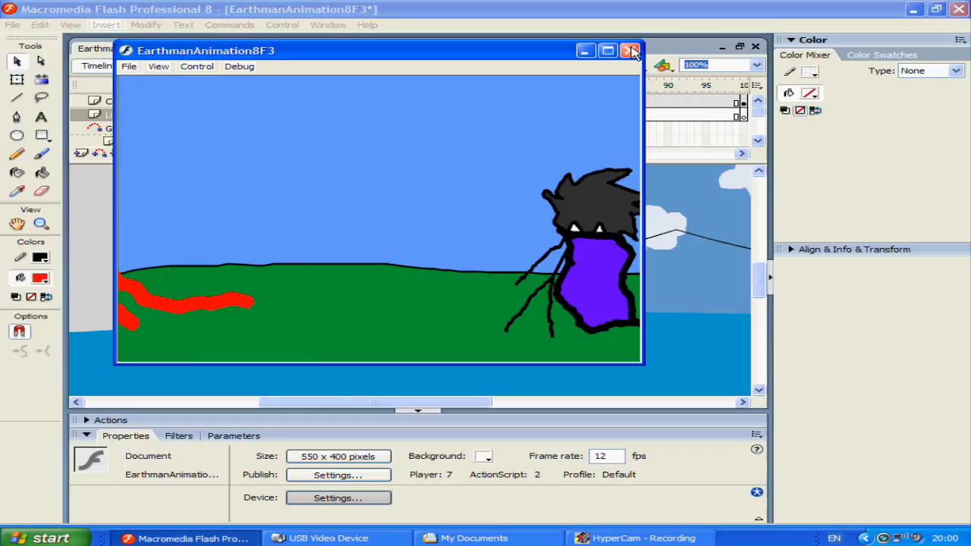
Close the Earthman test movie window and start a new document via File > New
click(631, 50)
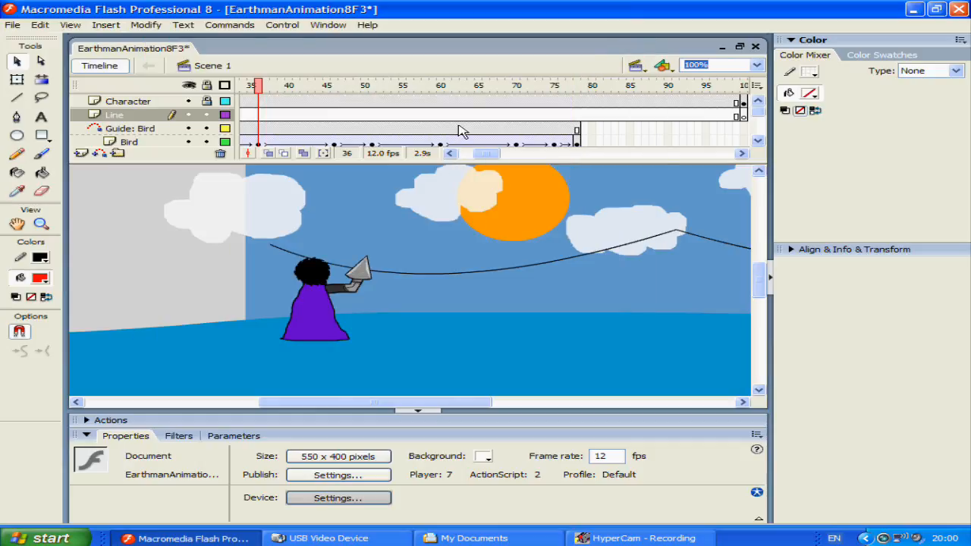
click(12, 25)
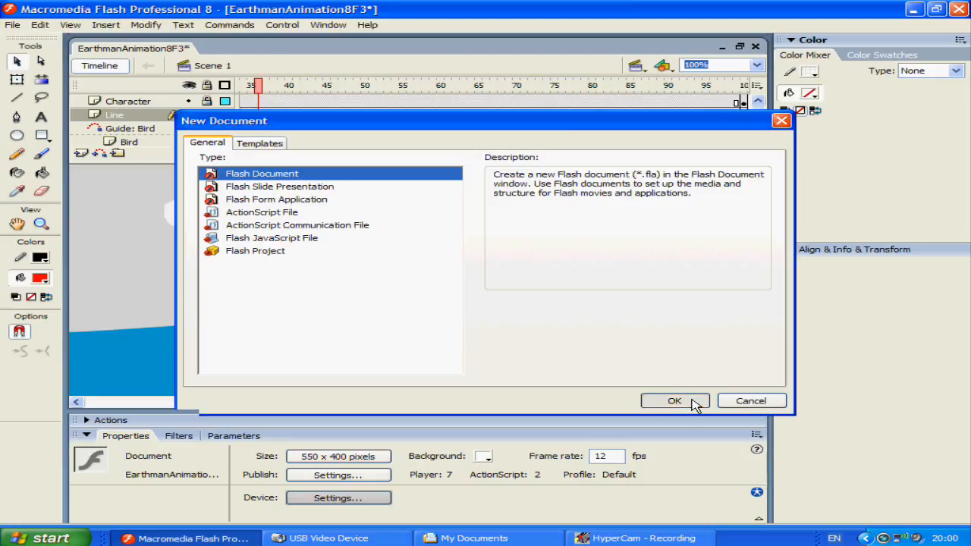
Create the Flash document, test-play the red ball tween, and select frame 49 of the Ball layer
click(674, 401)
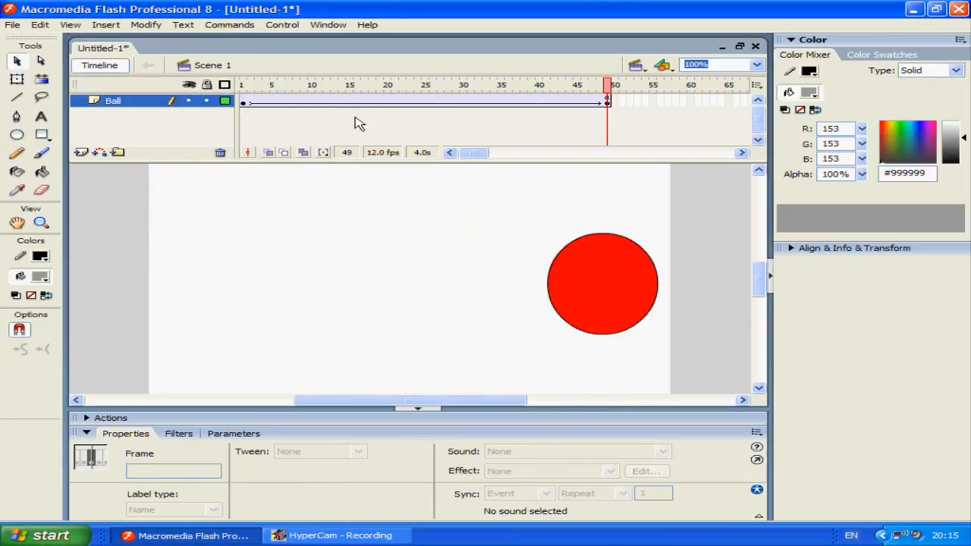
click(363, 84)
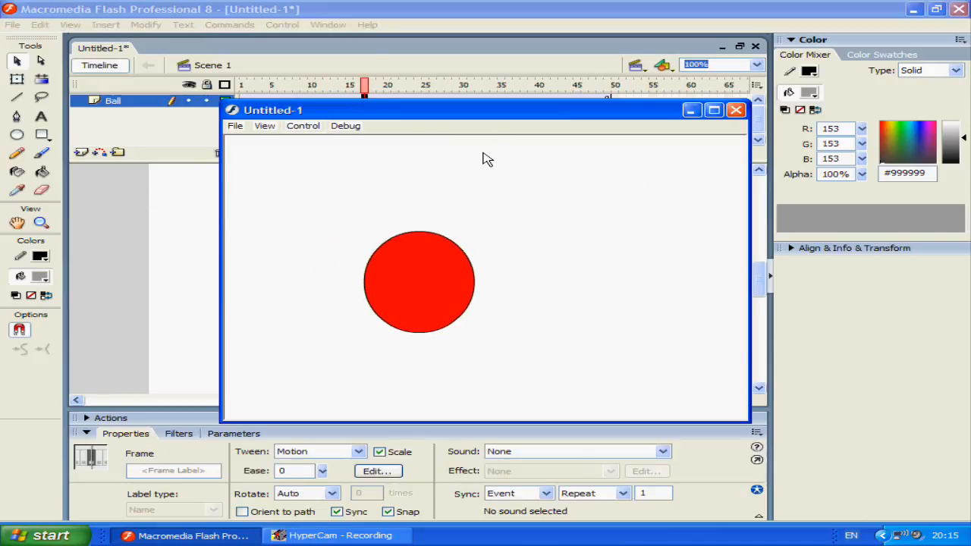
drag(419, 281, 616, 281)
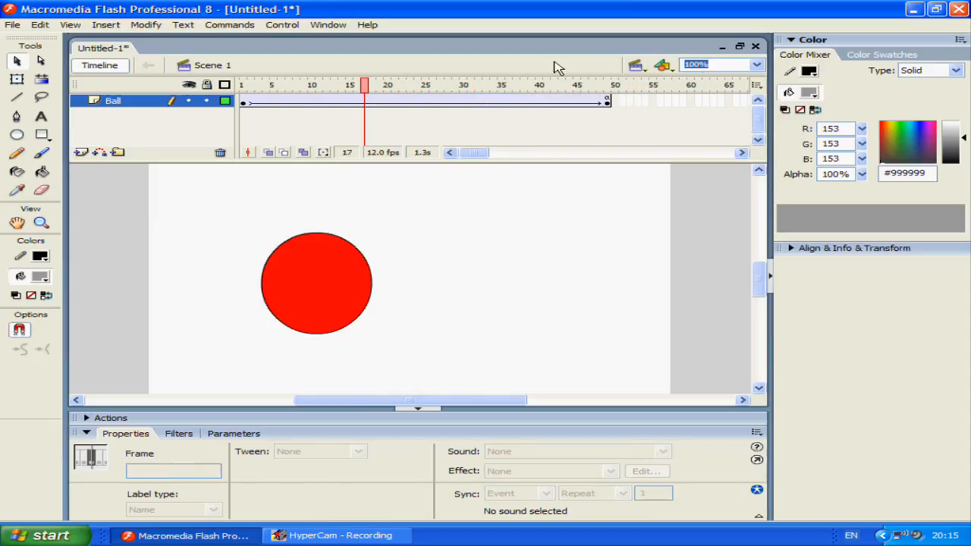
click(636, 64)
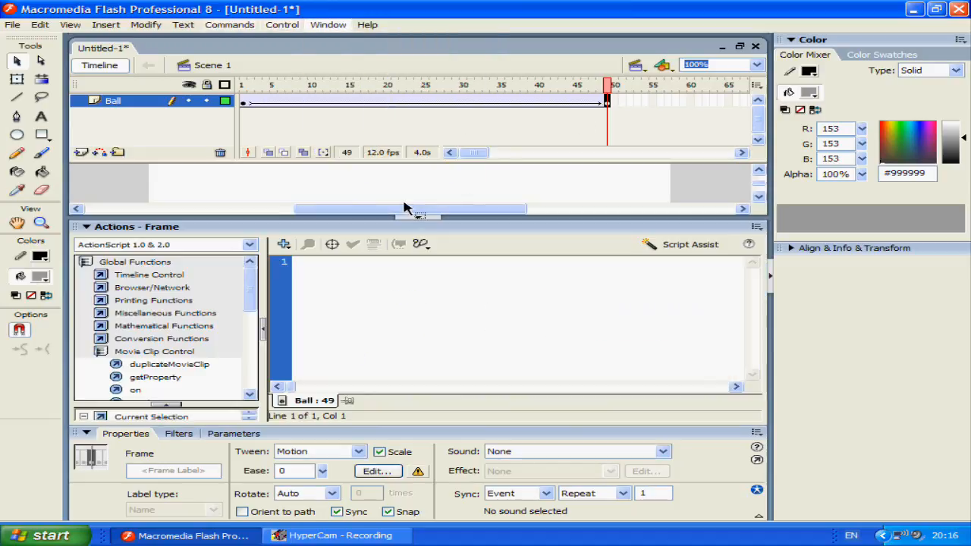
Add a stop(); action to frame 49 so the ball animation halts there
text(stop)
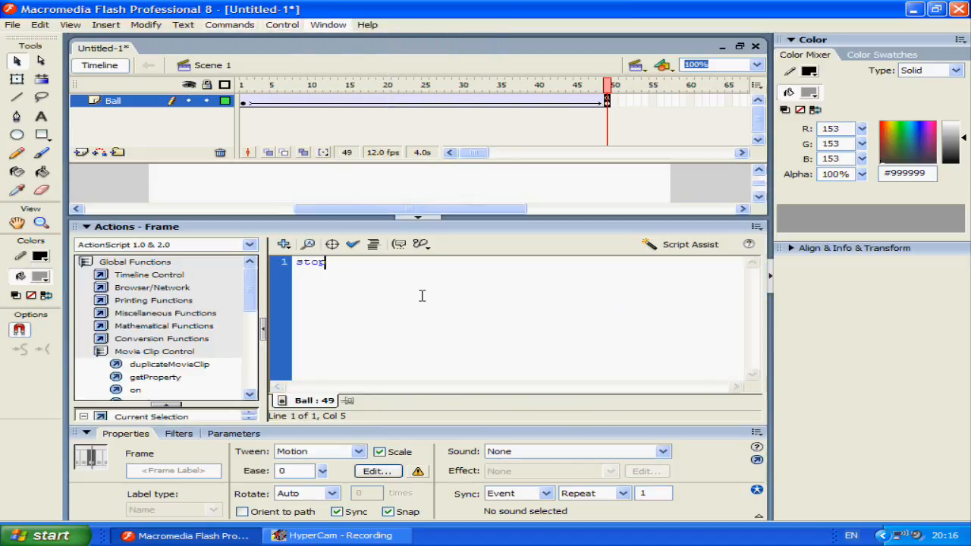
text(();)
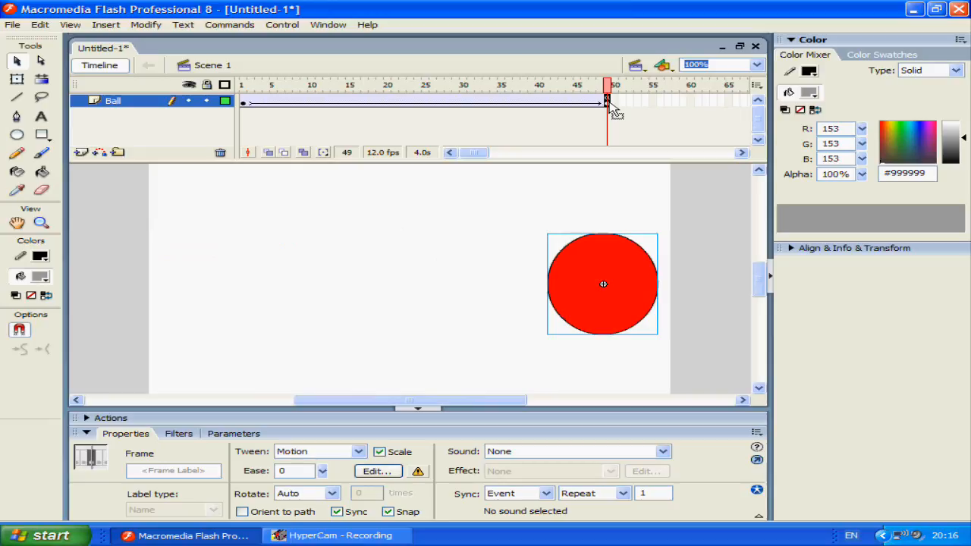
mouse_move(614, 118)
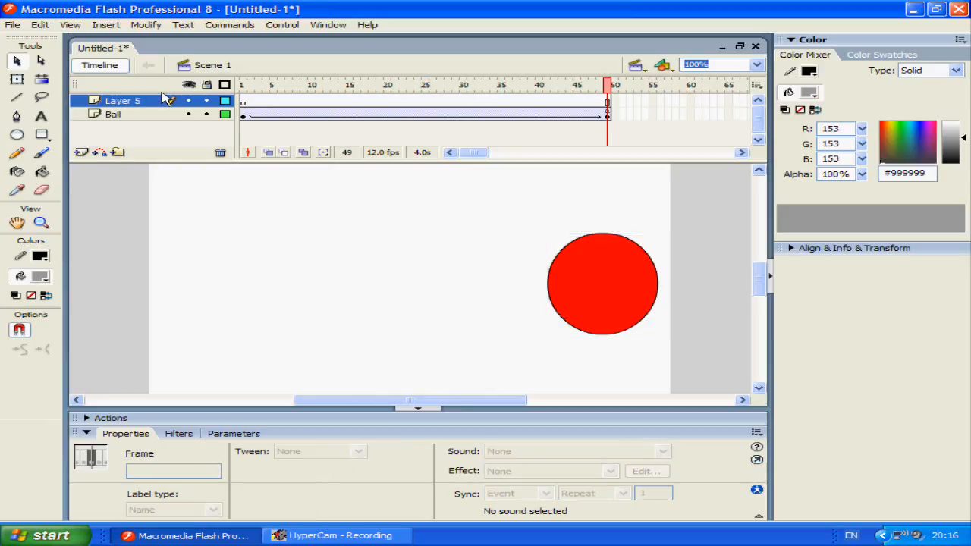
Insert a blank keyframe at frame 49 of the new layer and rename the layer Button
click(602, 101)
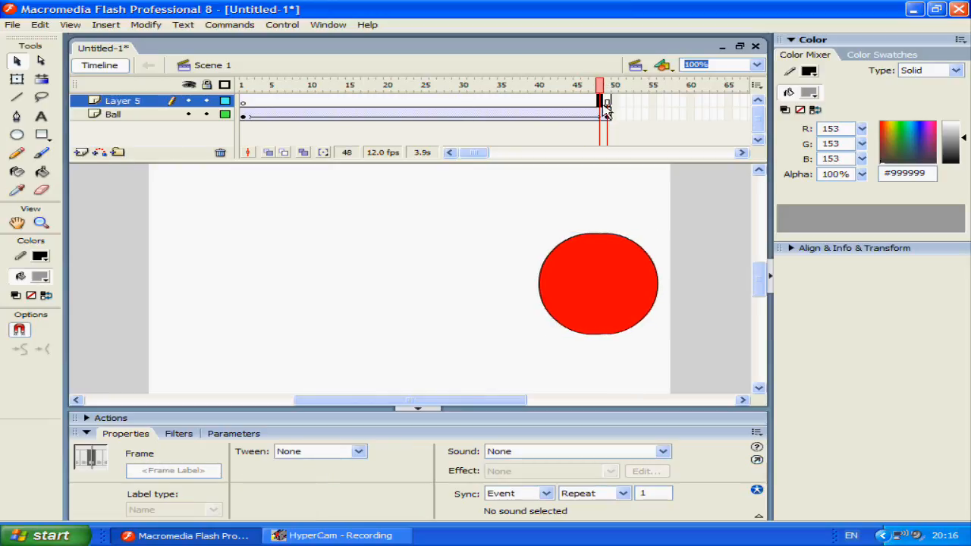
right_click(607, 102)
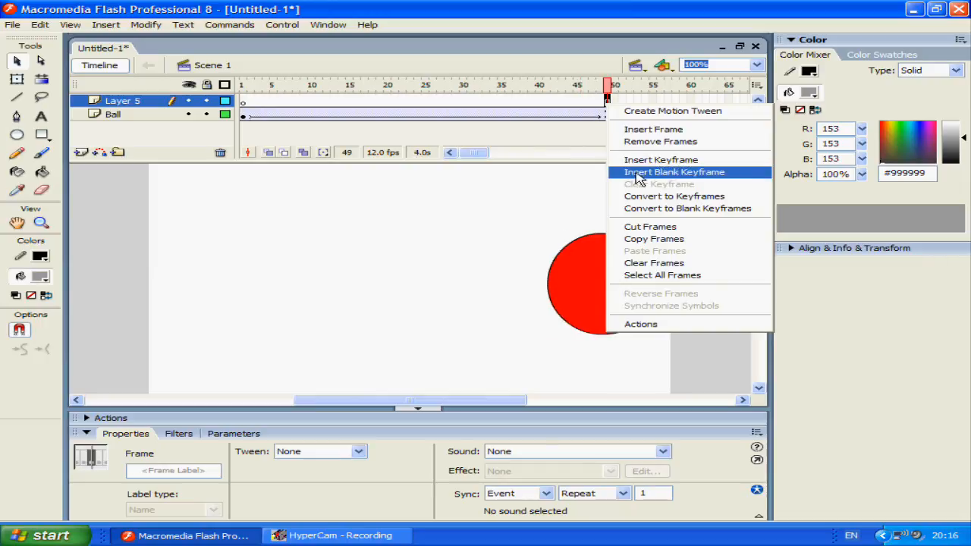
click(673, 171)
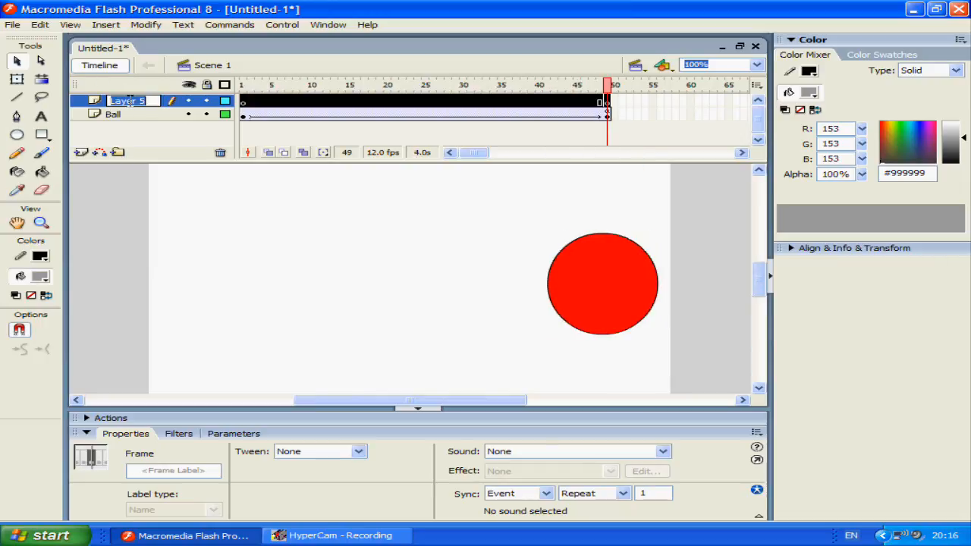
text(Button)
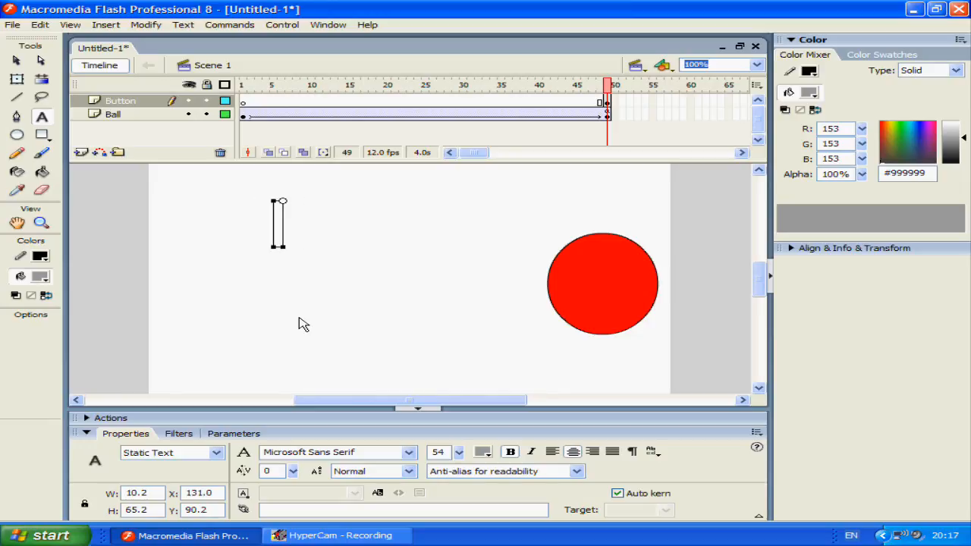
Type the word Button on the stage and convert it to a button symbol named Button2
text(Button)
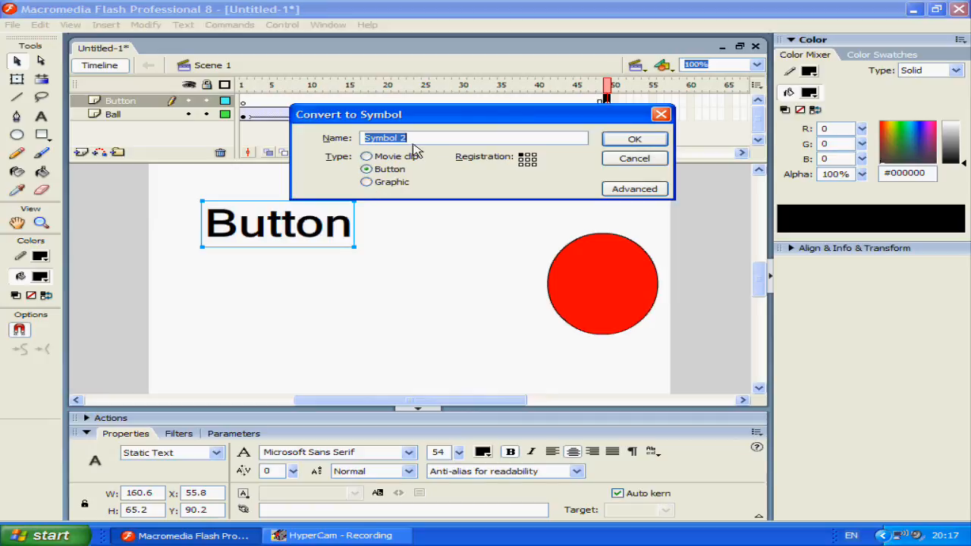
text(Button2)
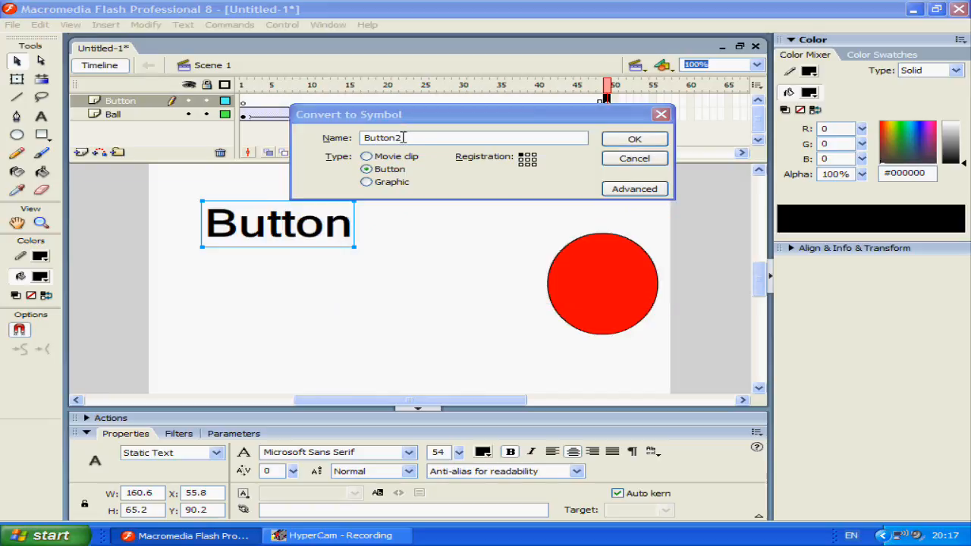
click(634, 138)
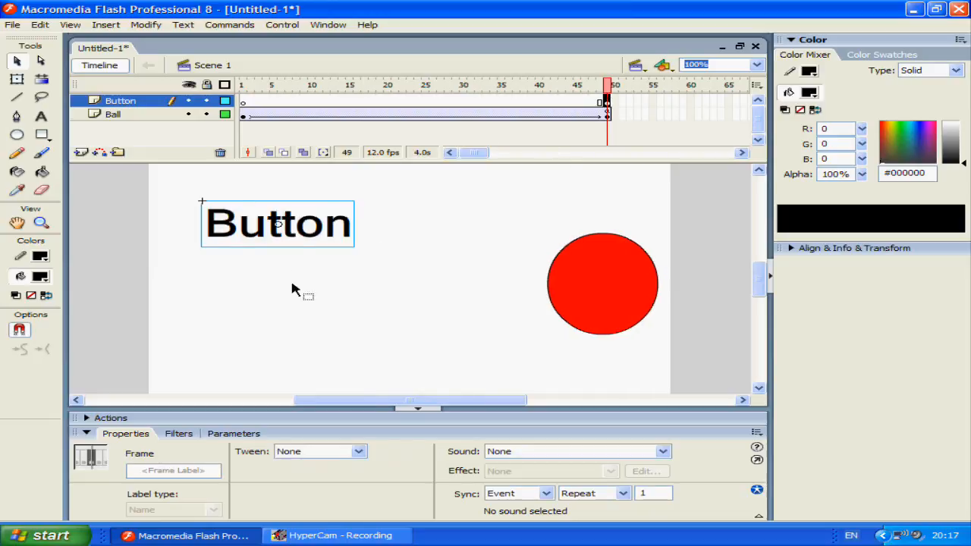
In the button's Actions panel, write an on (release) handler with an empty pair of braces
click(328, 24)
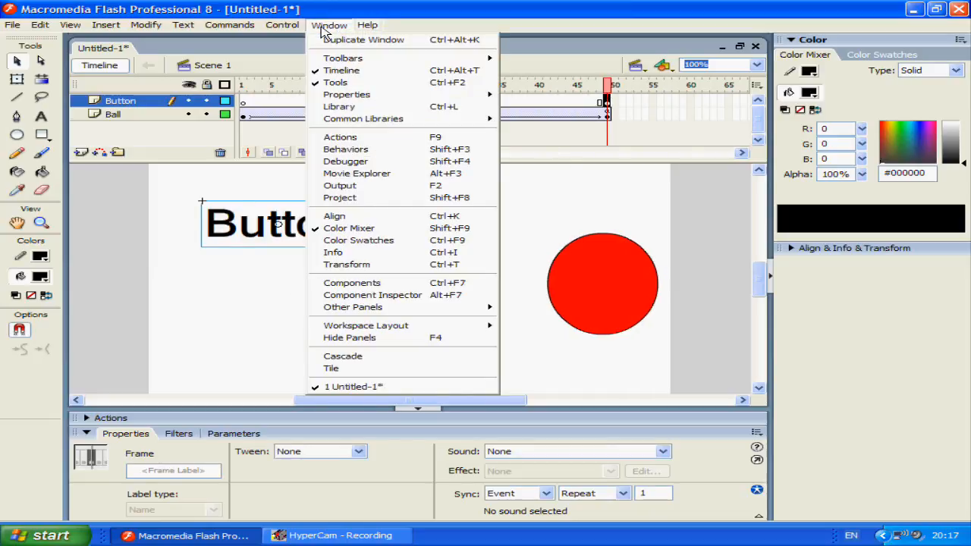
mouse_move(339, 138)
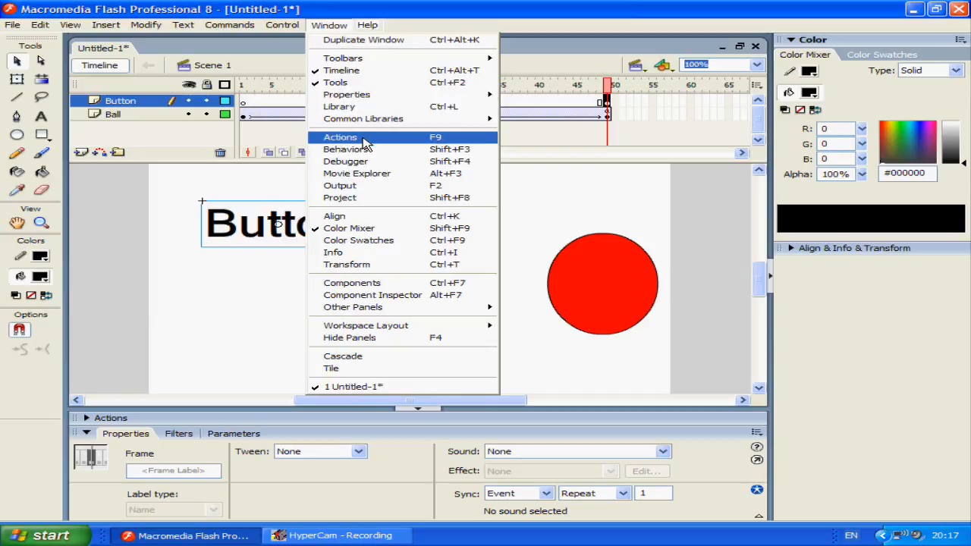
click(340, 138)
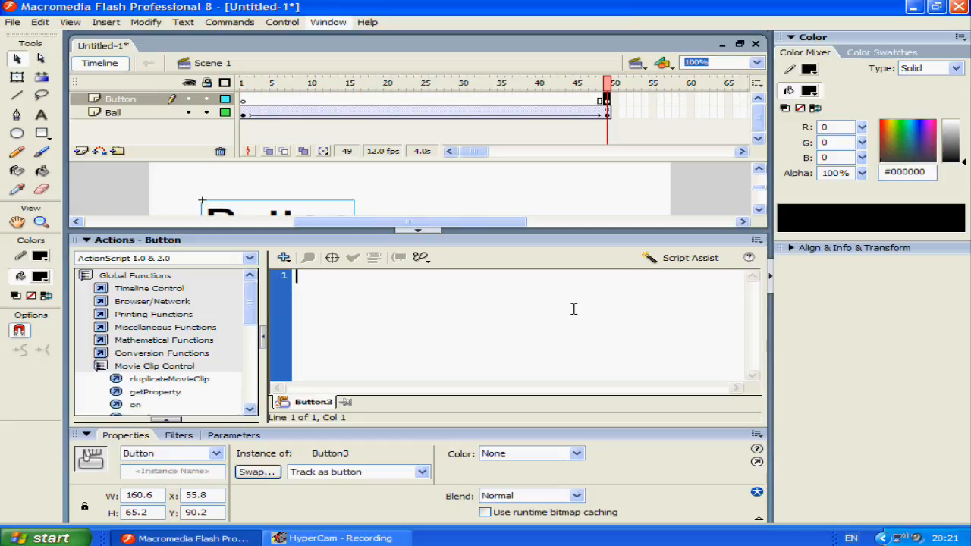
text(on (release)
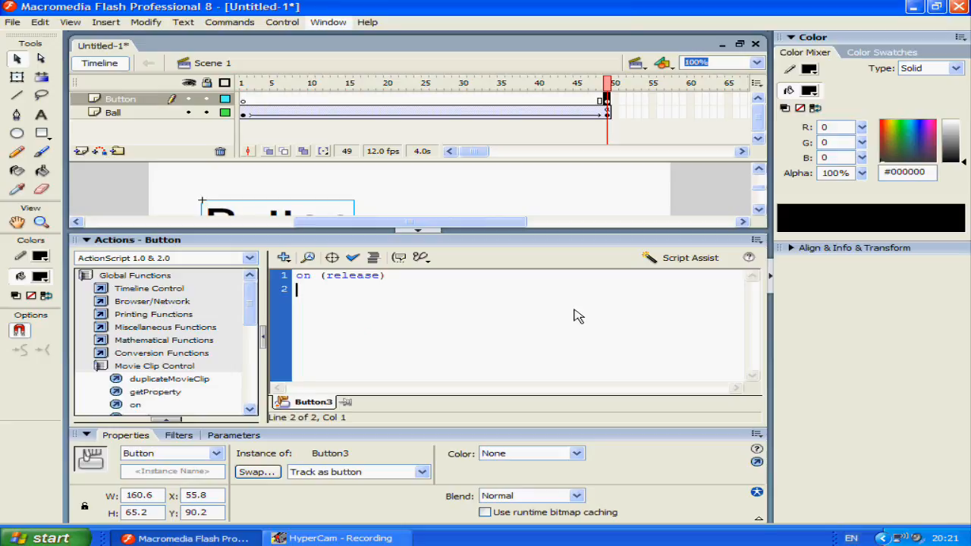
text({)
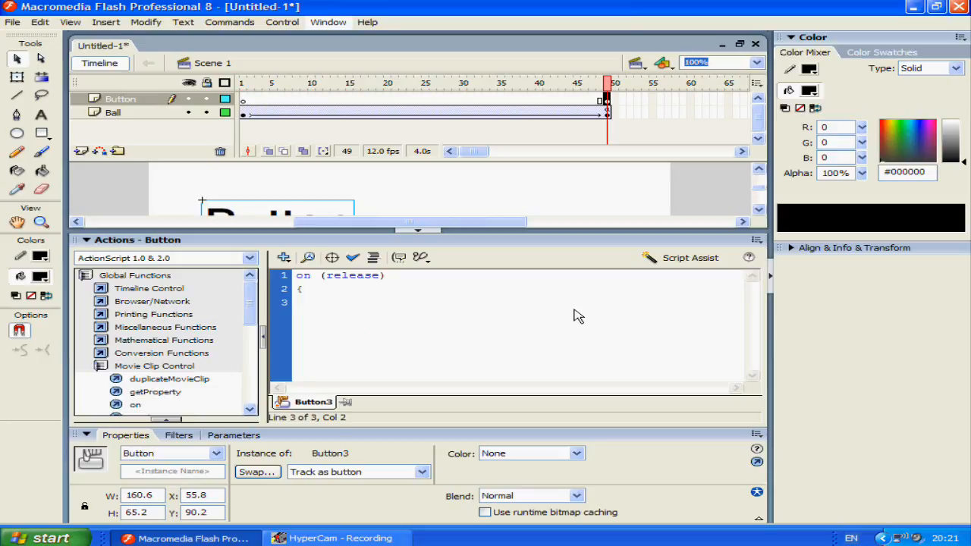
text(})
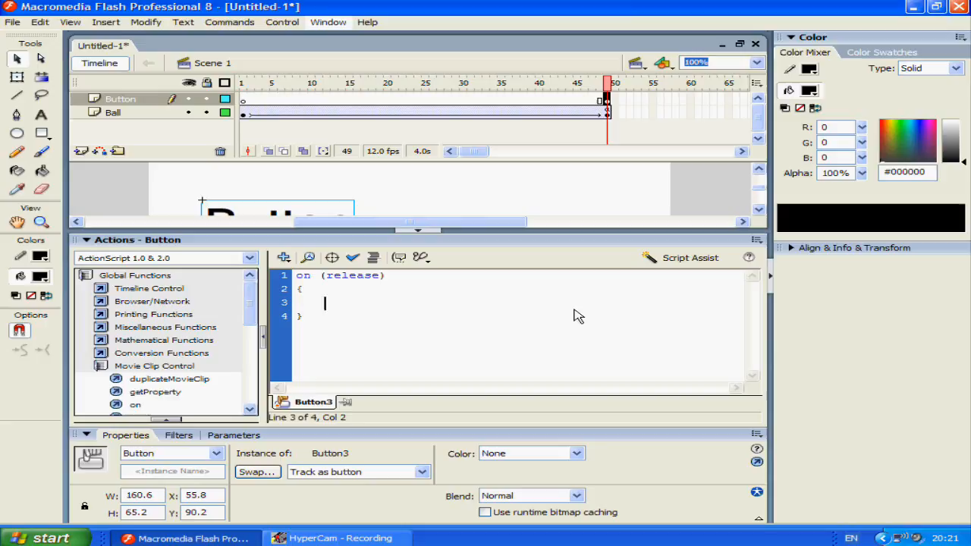
text(g)
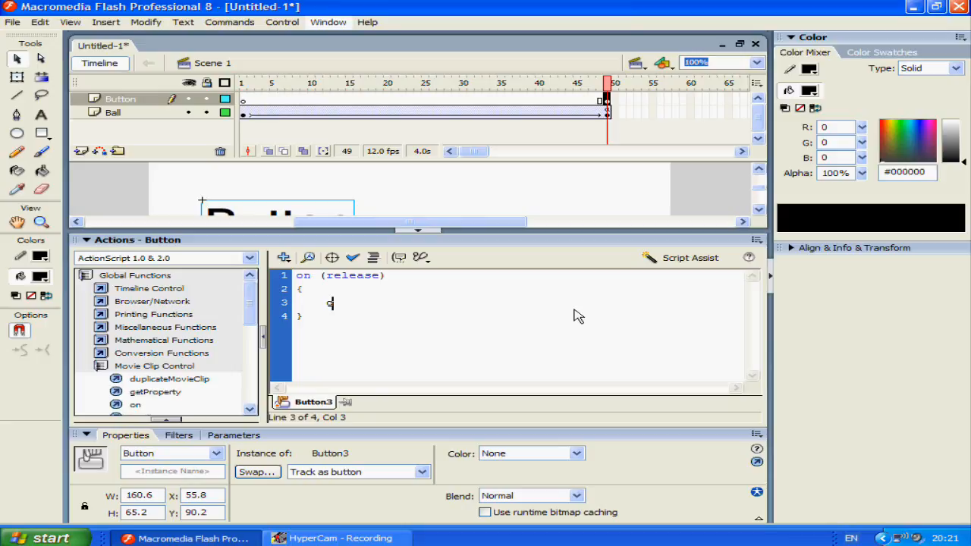
Write gotoAndPlay("Scene 2" inside the braces, verifying the scene name in the Edit Scene list
text(goto)
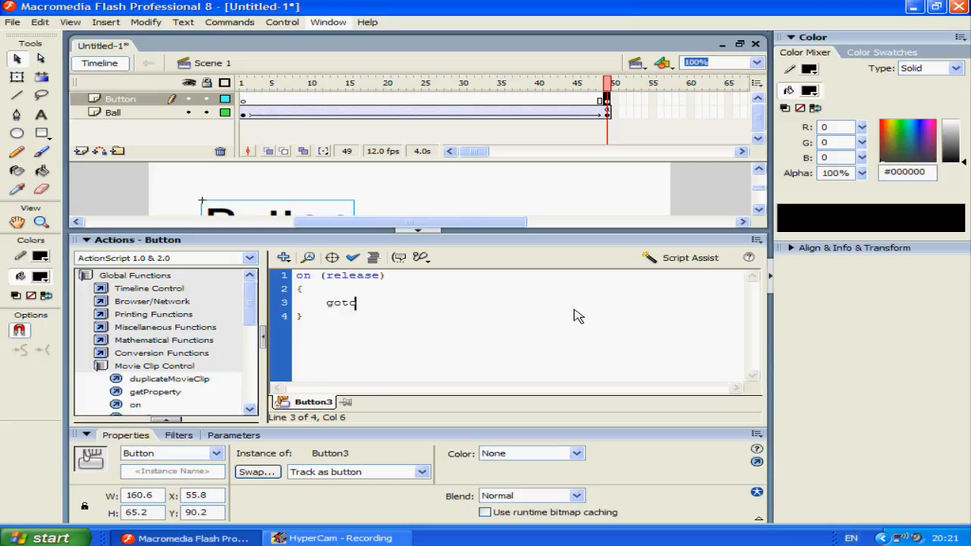
text(AndPlay)
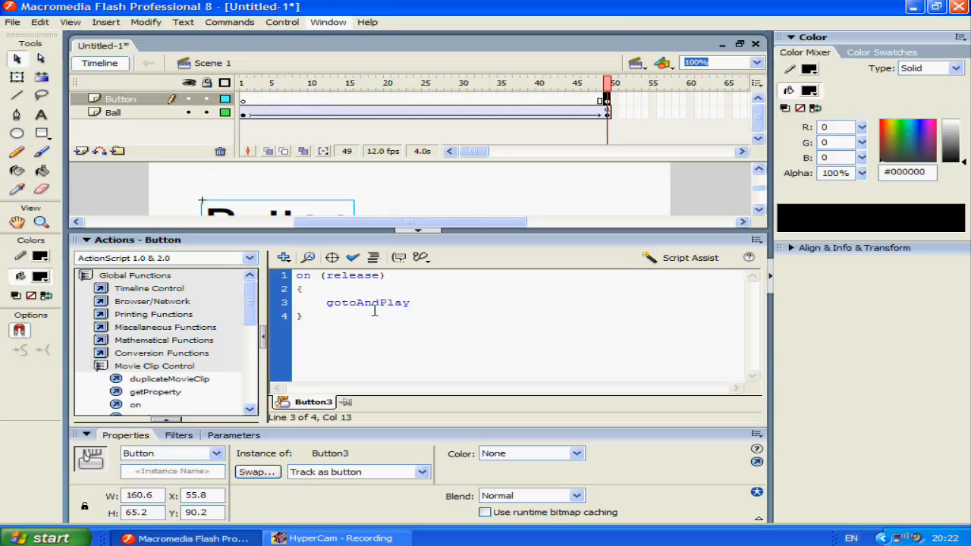
mouse_move(383, 306)
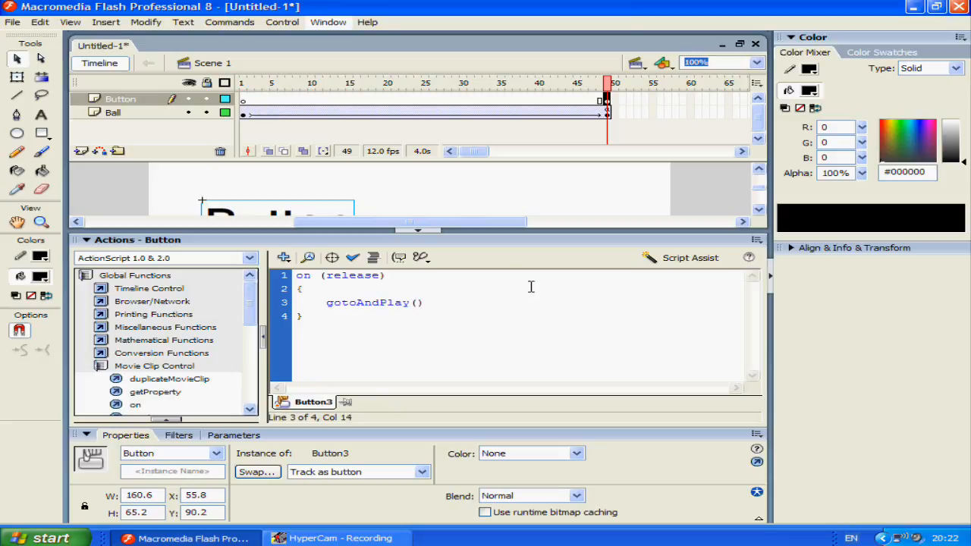
mouse_move(486, 311)
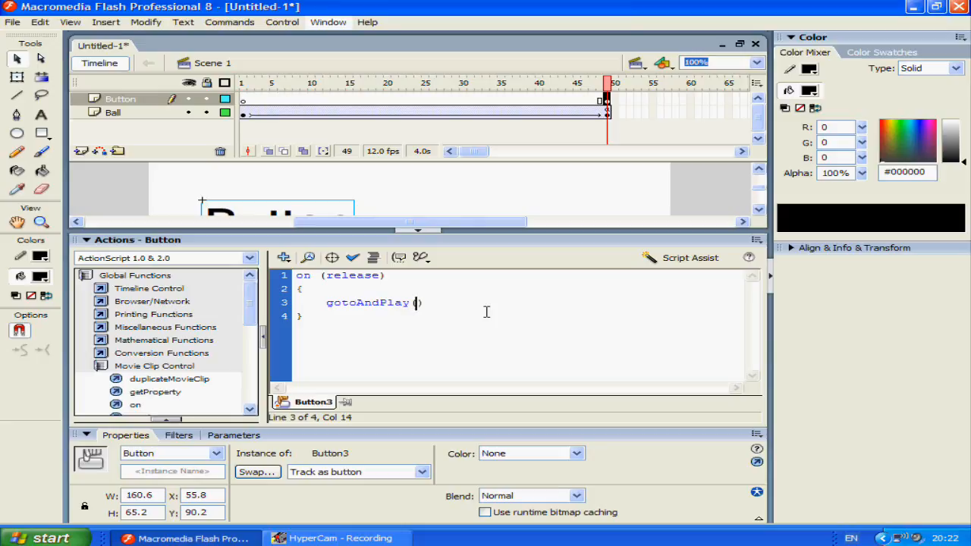
text(")
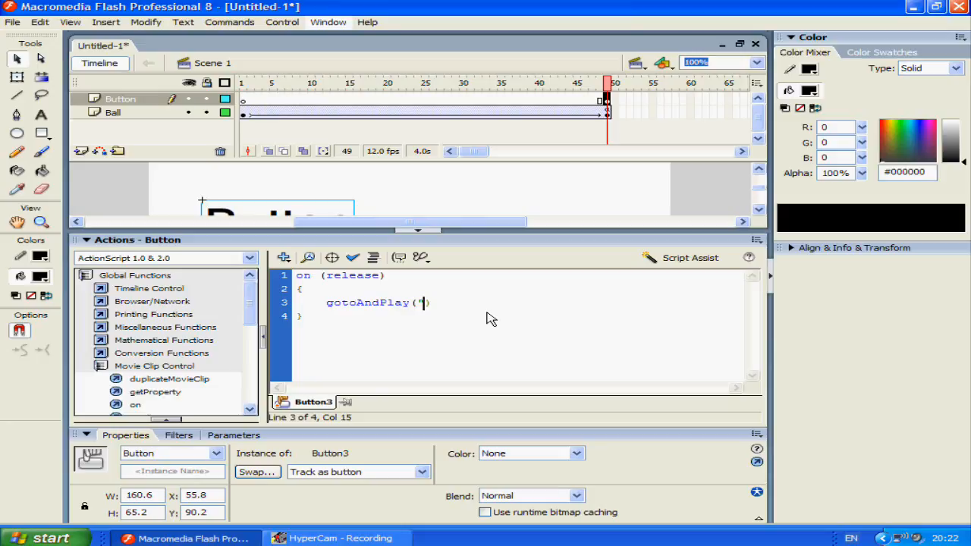
text(")
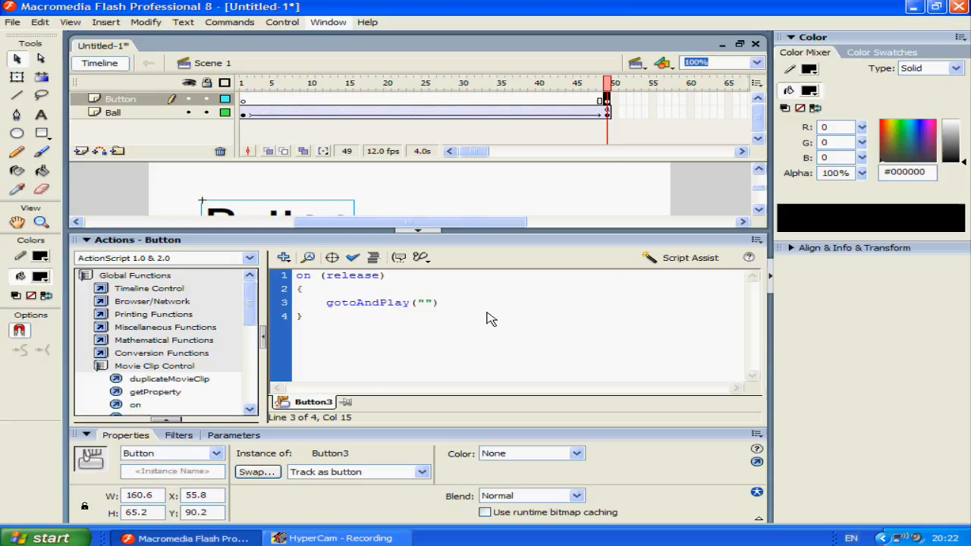
text(S)
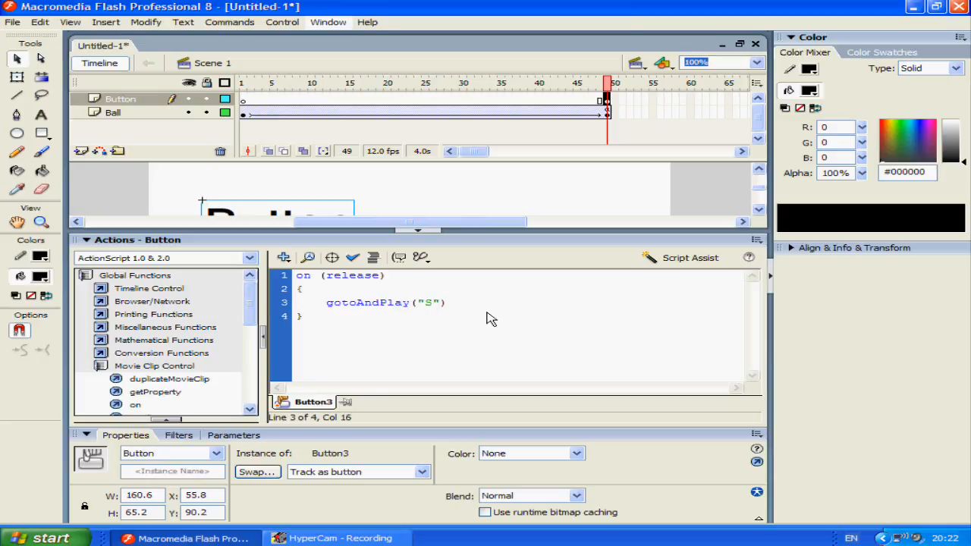
text(cene 2)
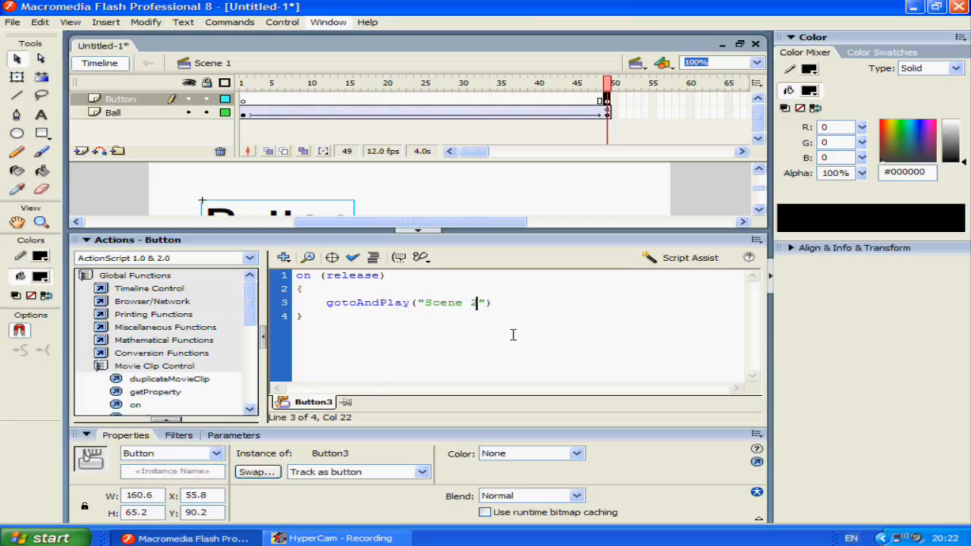
click(635, 62)
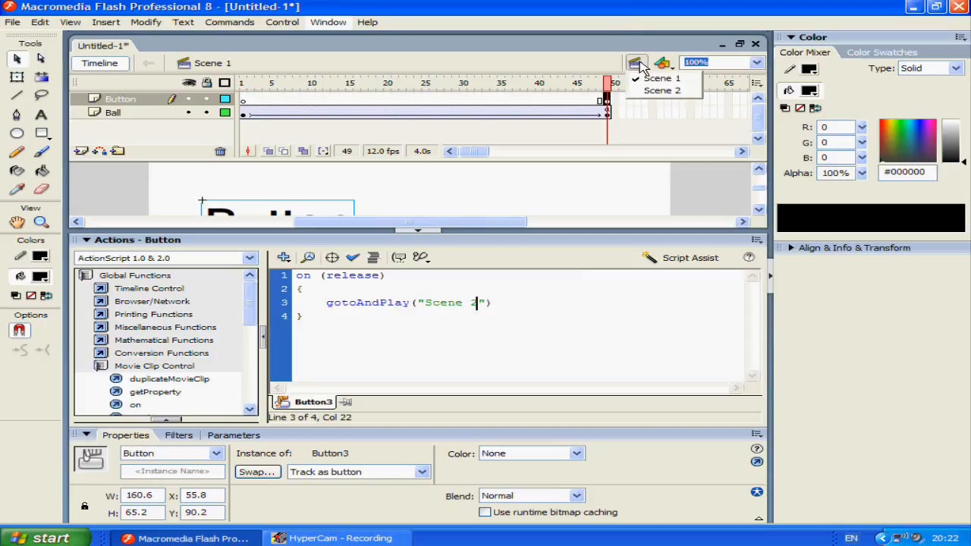
mouse_move(469, 363)
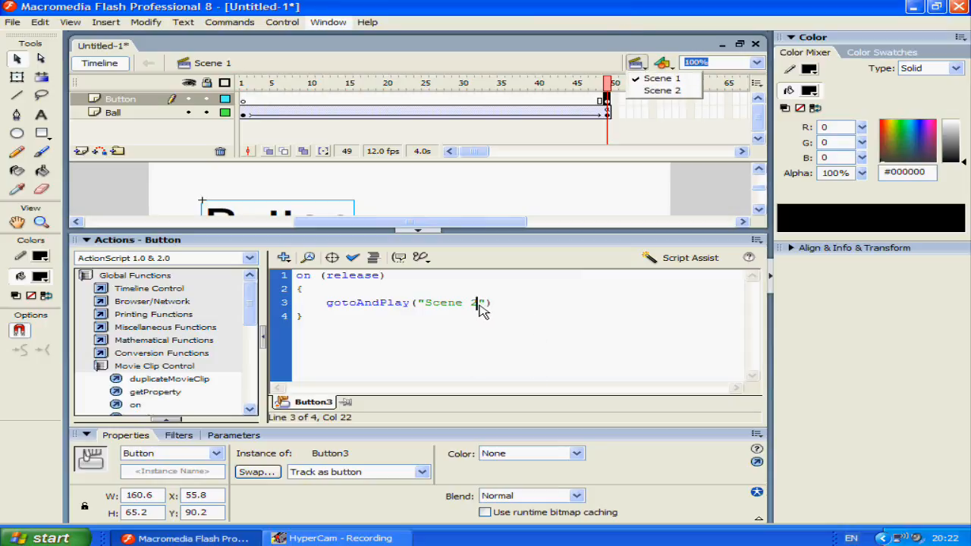
click(636, 62)
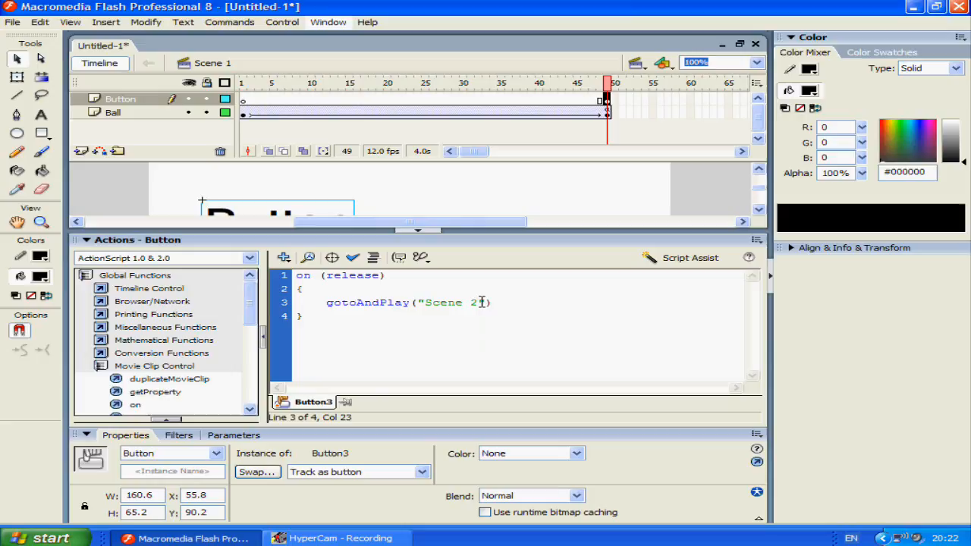
Complete the call as gotoAndPlay("Scene 2", 1); and run Check Syntax on the script
text(,)
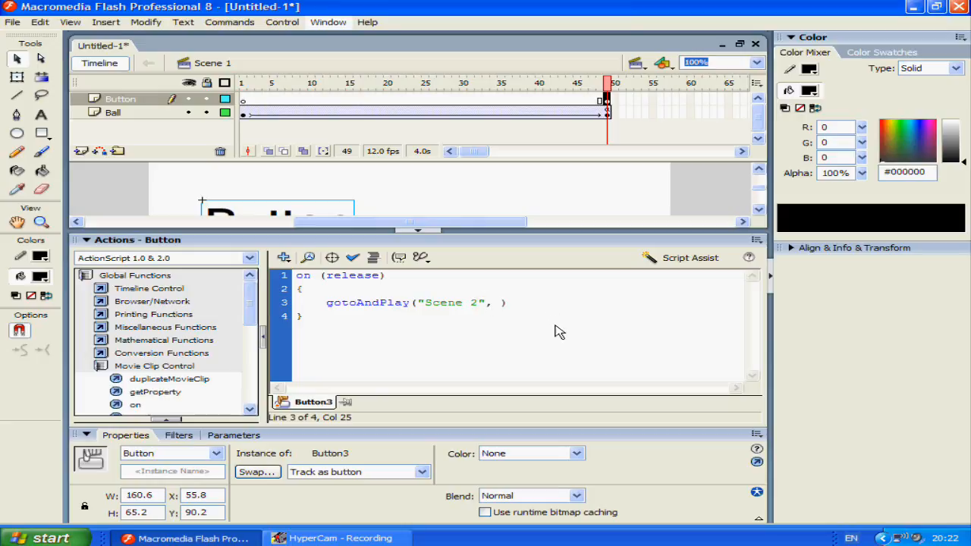
text(1)
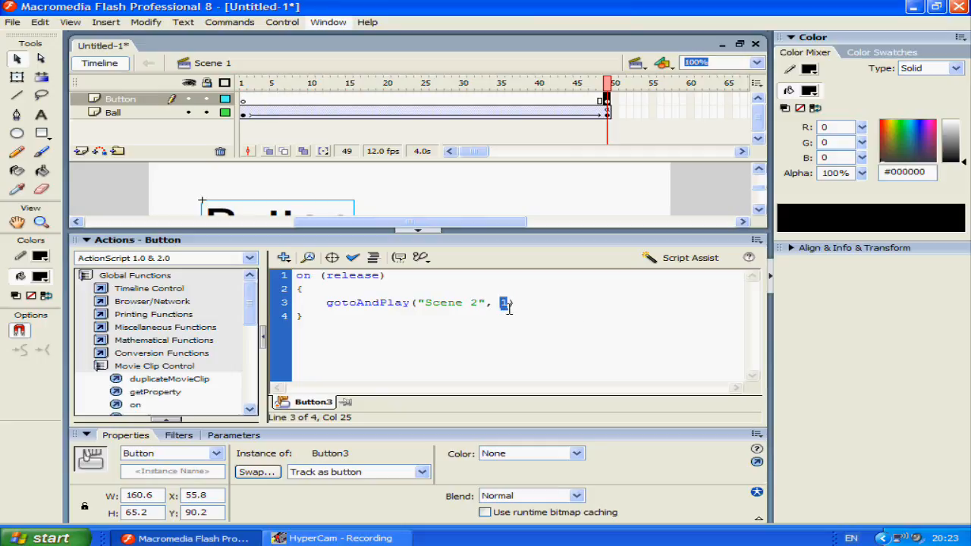
text(1)
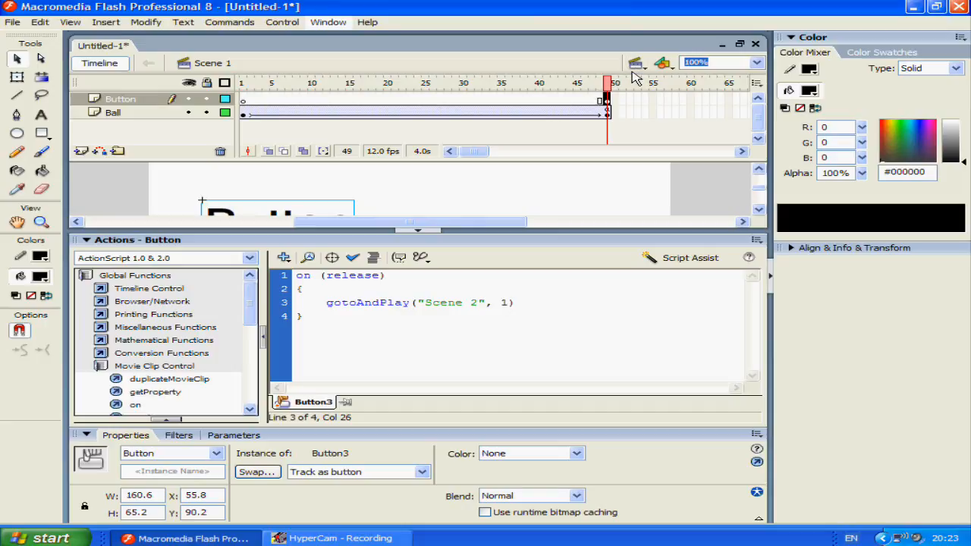
mouse_move(250, 217)
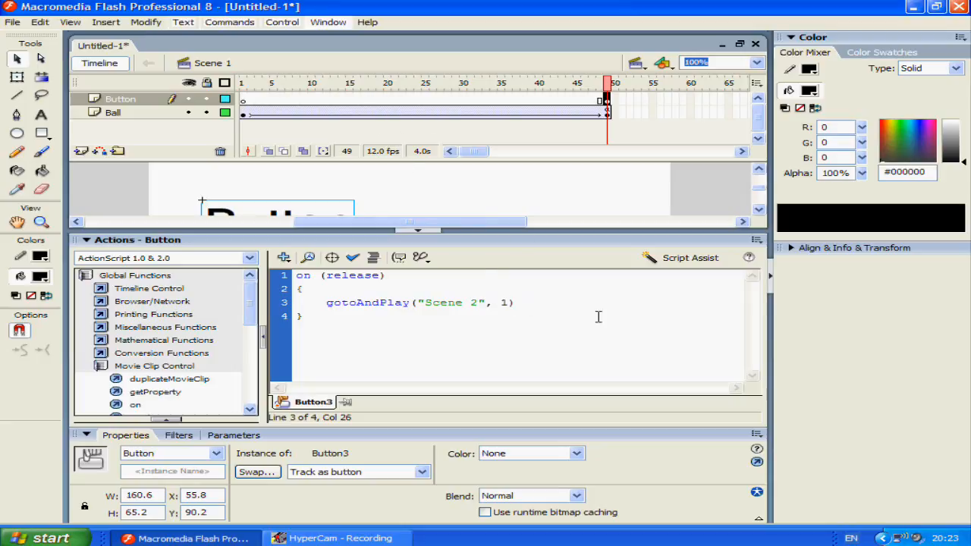
mouse_move(614, 317)
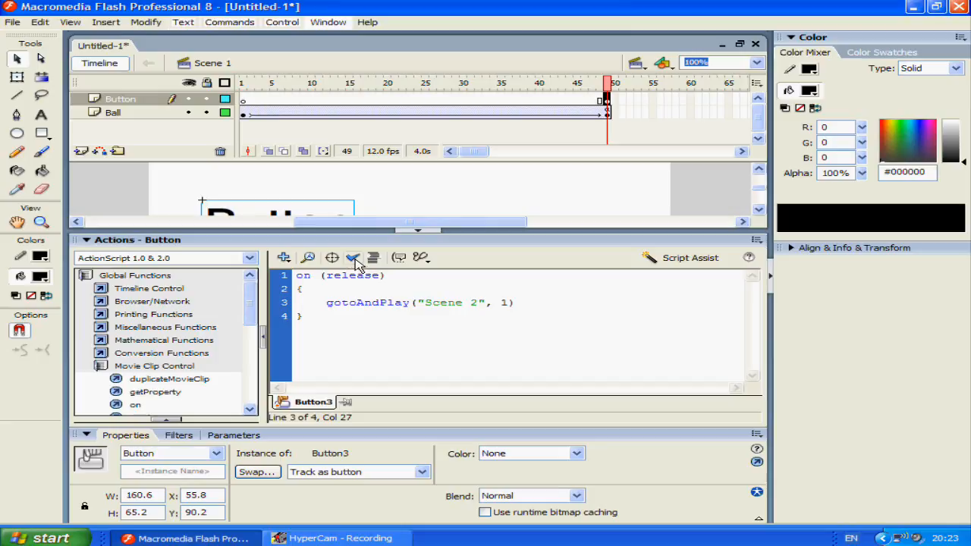
click(353, 258)
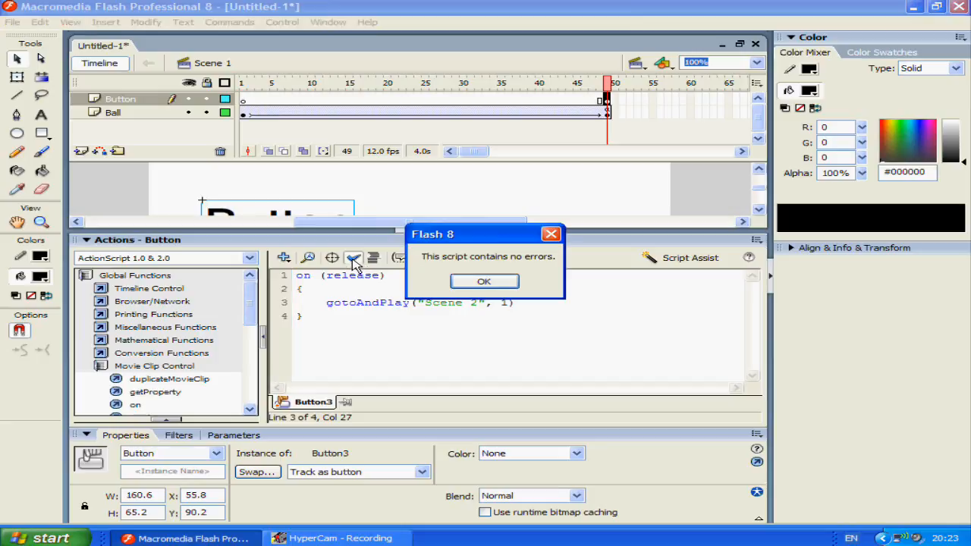
Dismiss the no-errors message, watch the test movie and try pressing the Button in the preview
click(483, 280)
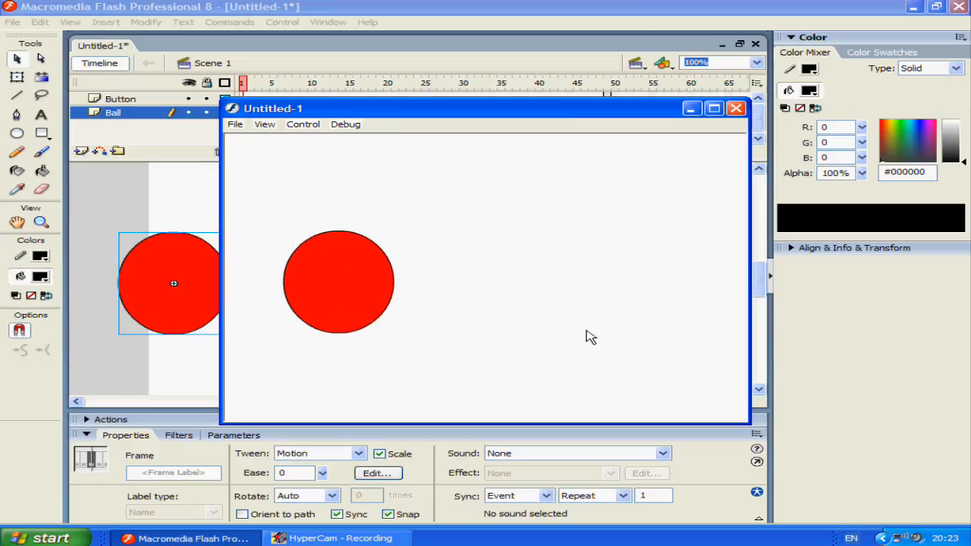
drag(339, 283, 554, 282)
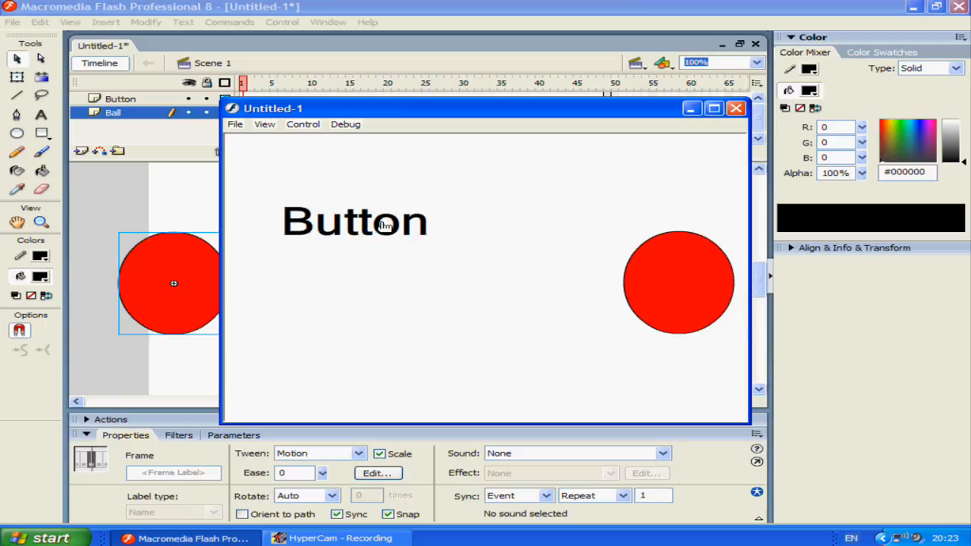
click(736, 108)
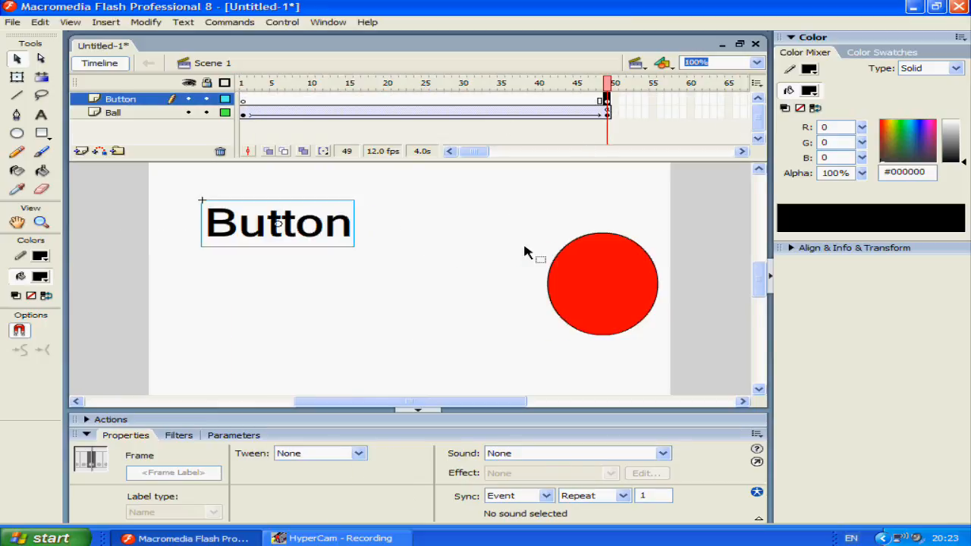
mouse_move(294, 277)
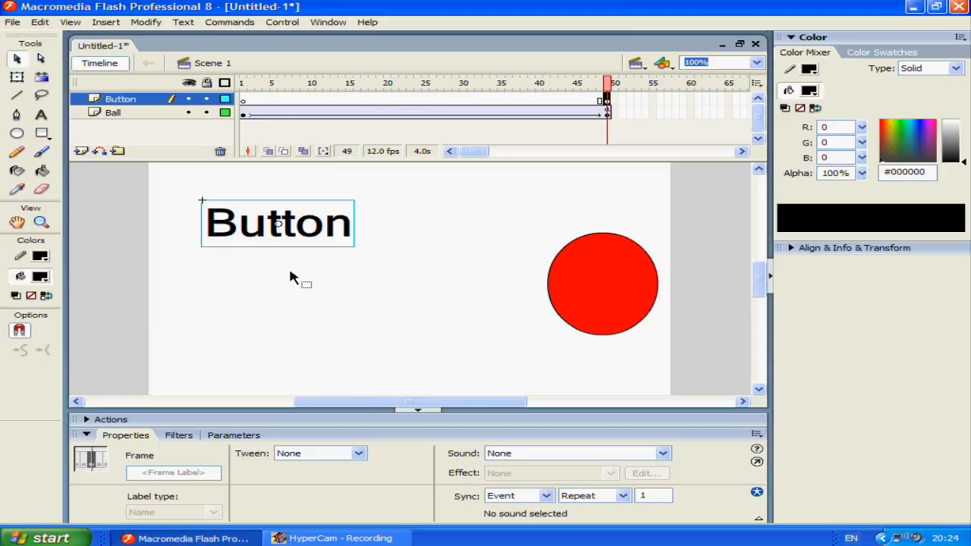
Open the Button symbol for editing and insert a keyframe at its Down state
click(277, 222)
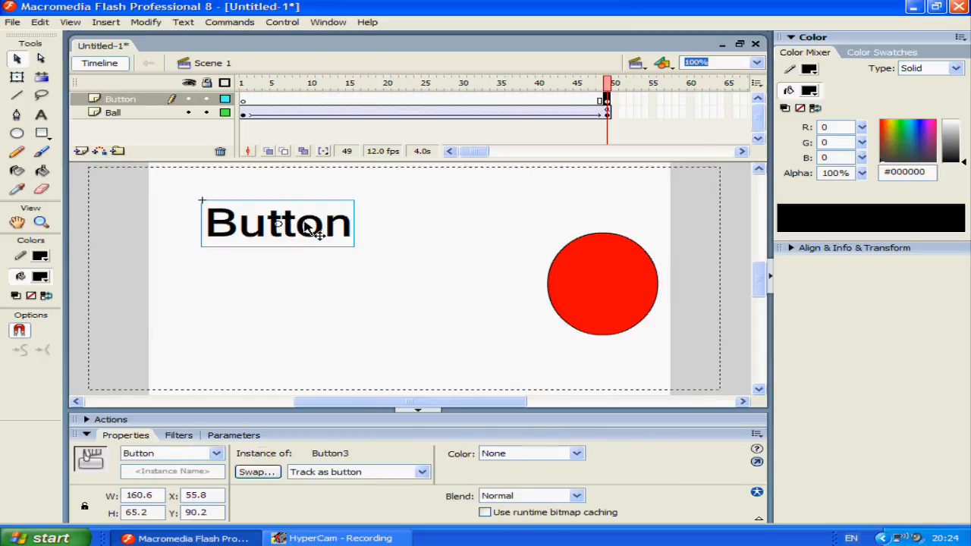
double_click(276, 223)
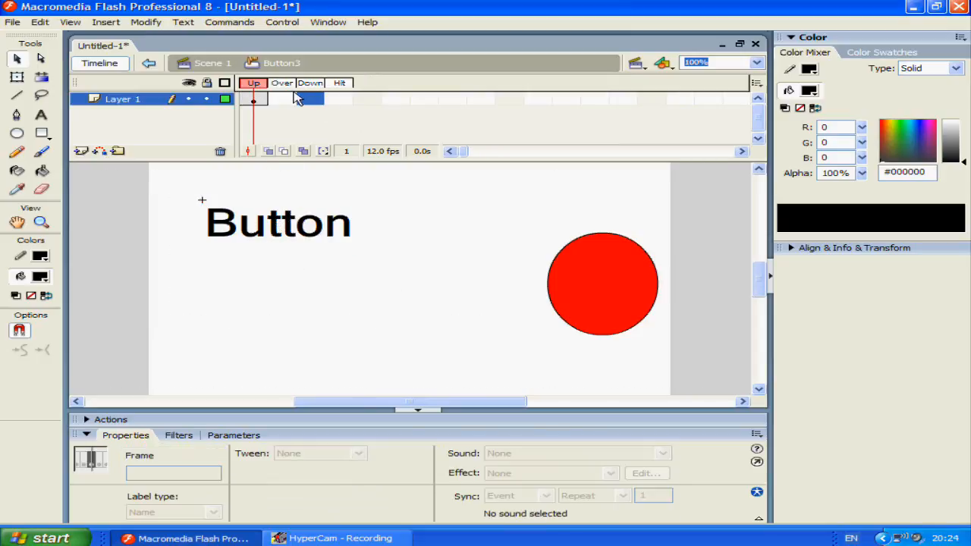
click(311, 98)
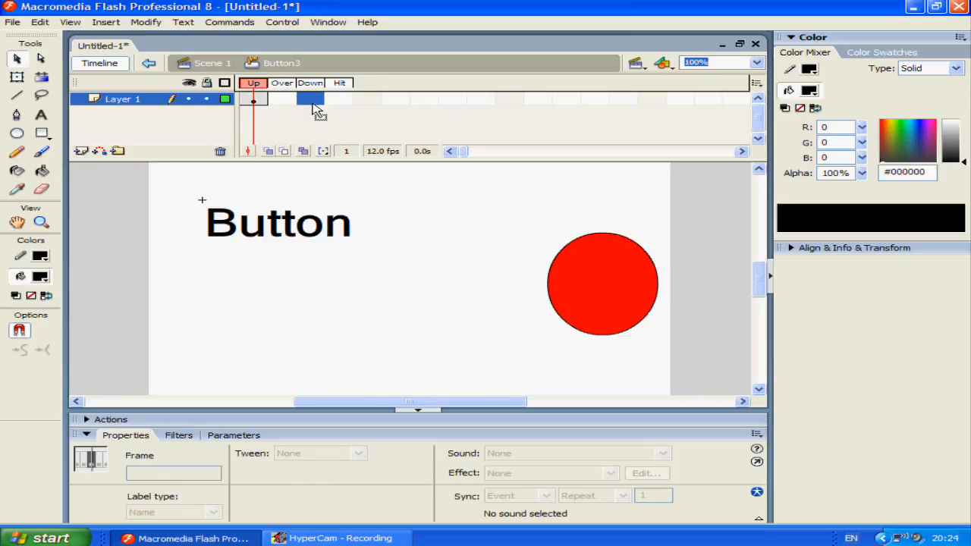
click(310, 98)
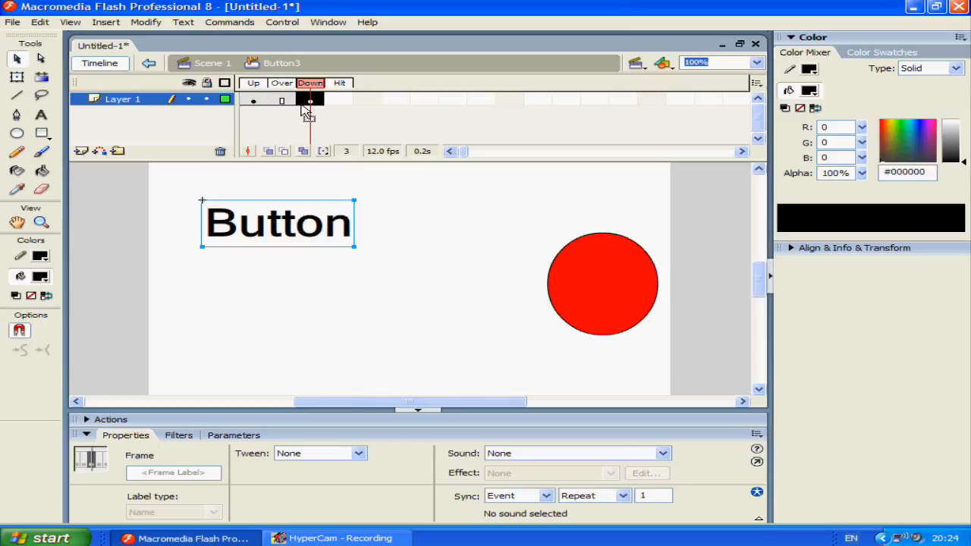
mouse_move(307, 122)
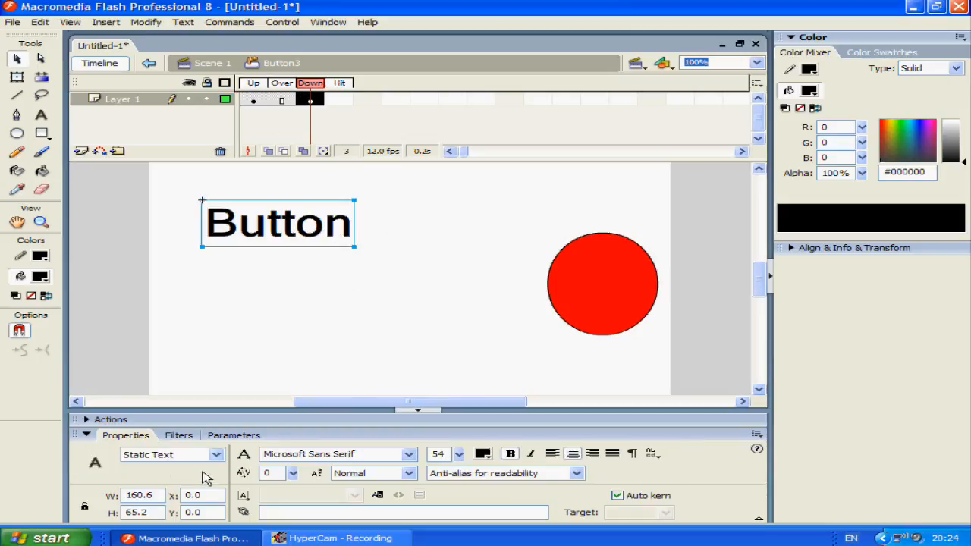
mouse_move(293, 142)
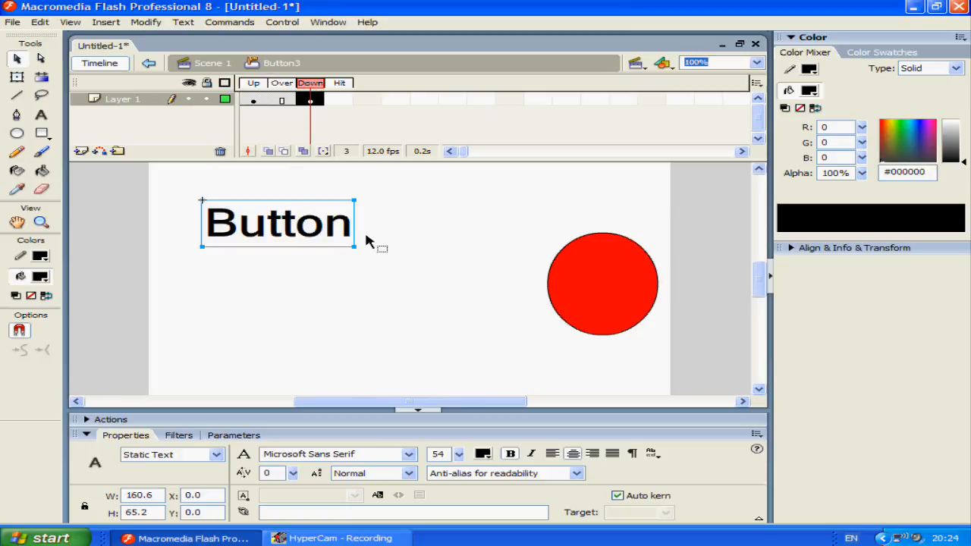
mouse_move(327, 247)
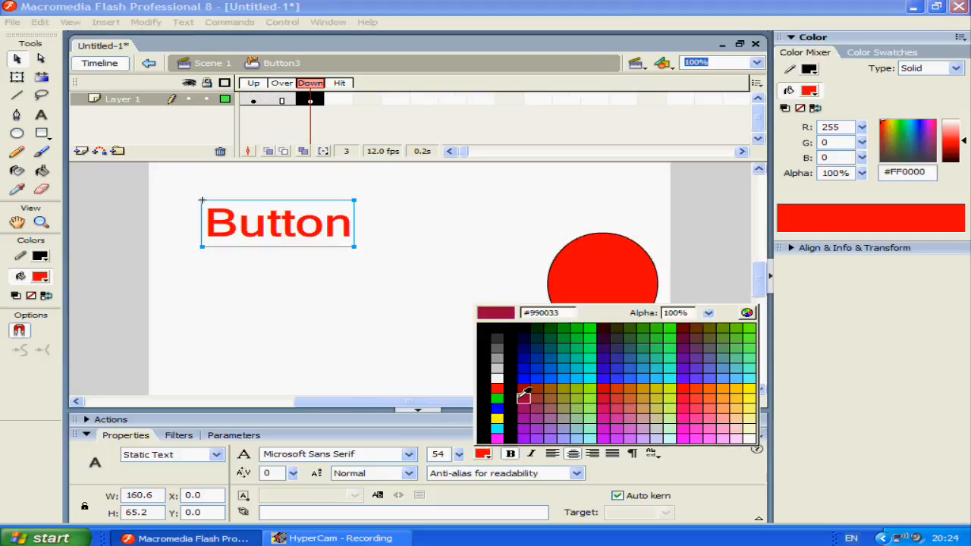
Restyle the Down-state Button text: fill #00FFCC, Pescadero font, size 77
click(498, 389)
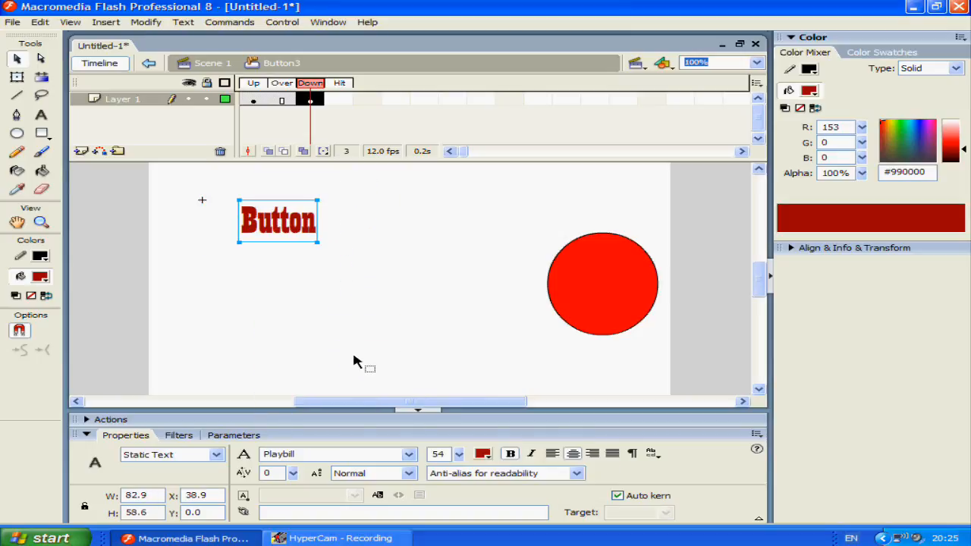
click(330, 454)
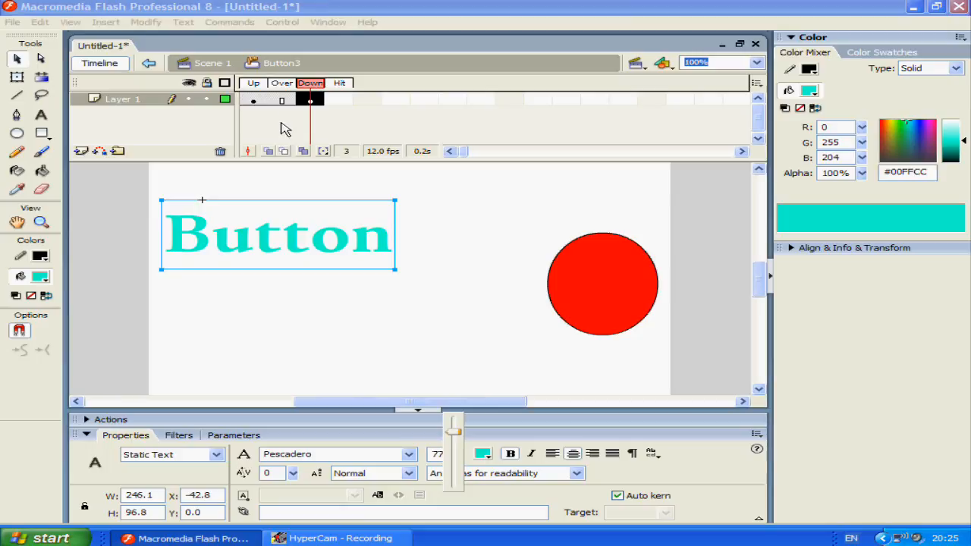
Add an Over keyframe with black 'Button' text enlarged to size 65
right_click(281, 99)
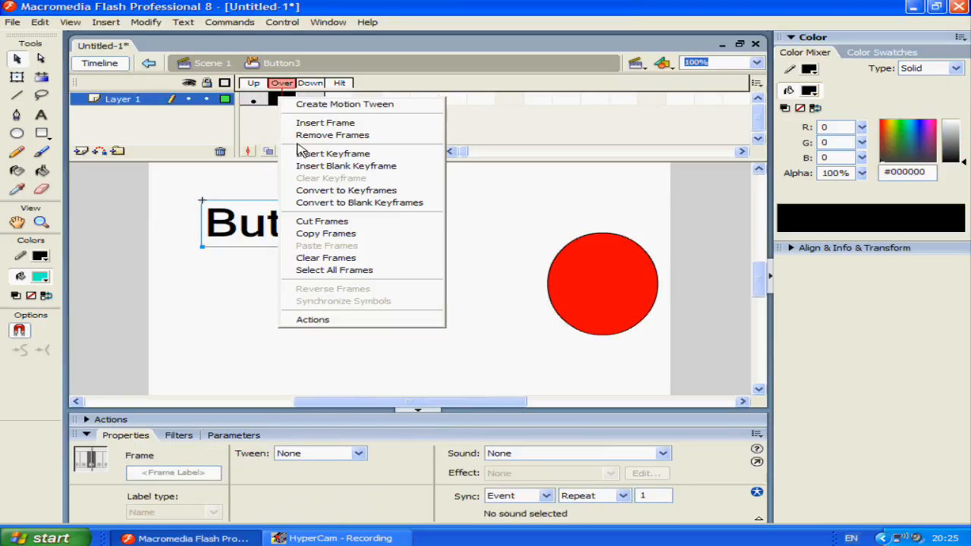
click(333, 154)
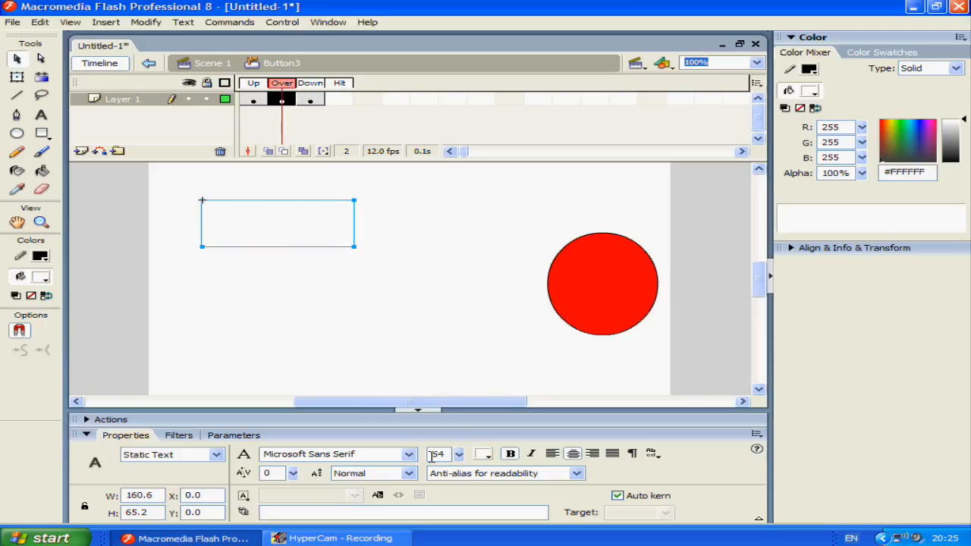
text(Button)
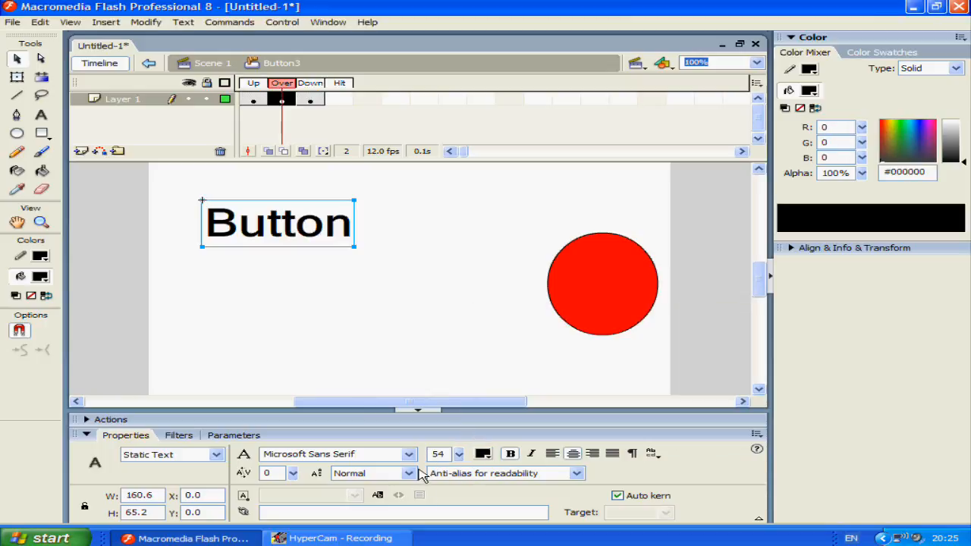
click(457, 454)
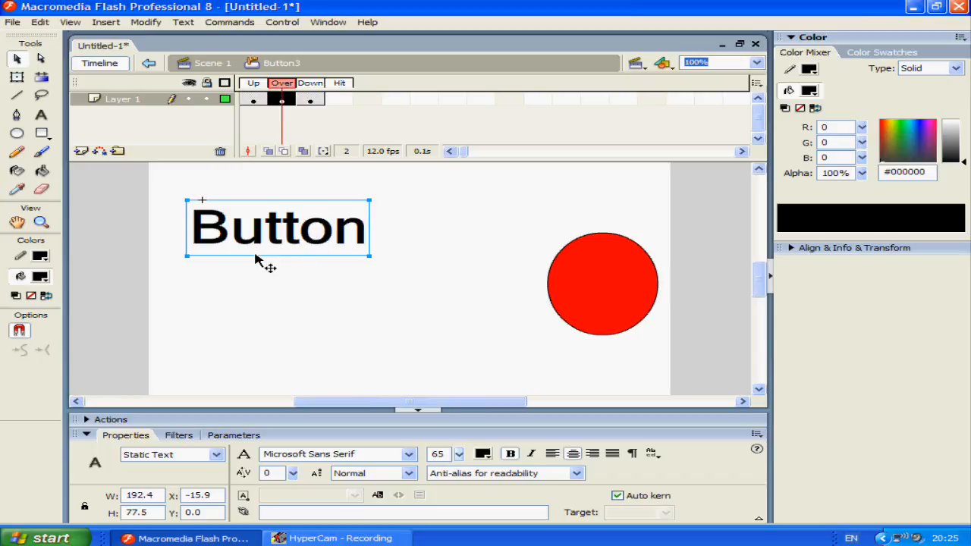
mouse_move(296, 262)
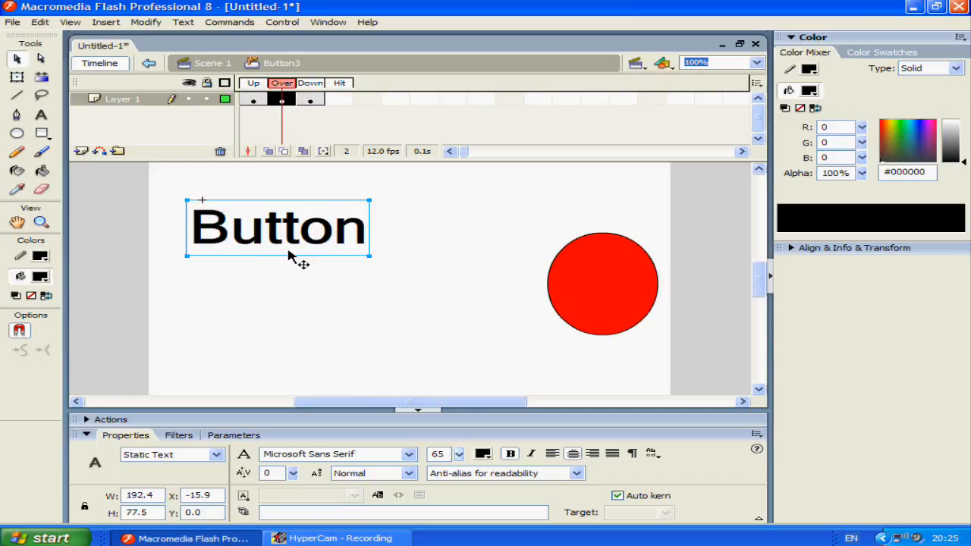
mouse_move(256, 159)
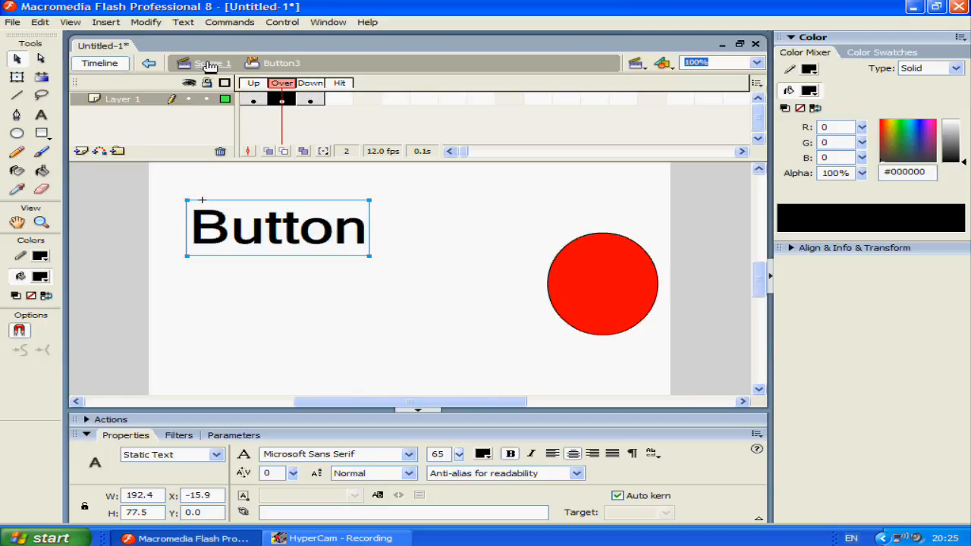
Return to Scene 1, test-play the movie, and close the preview window
click(149, 63)
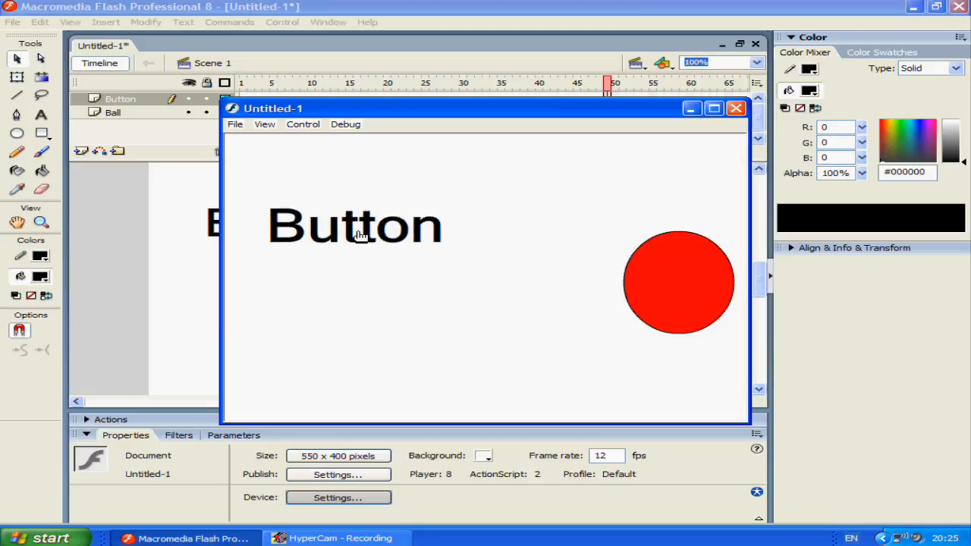
mouse_move(391, 321)
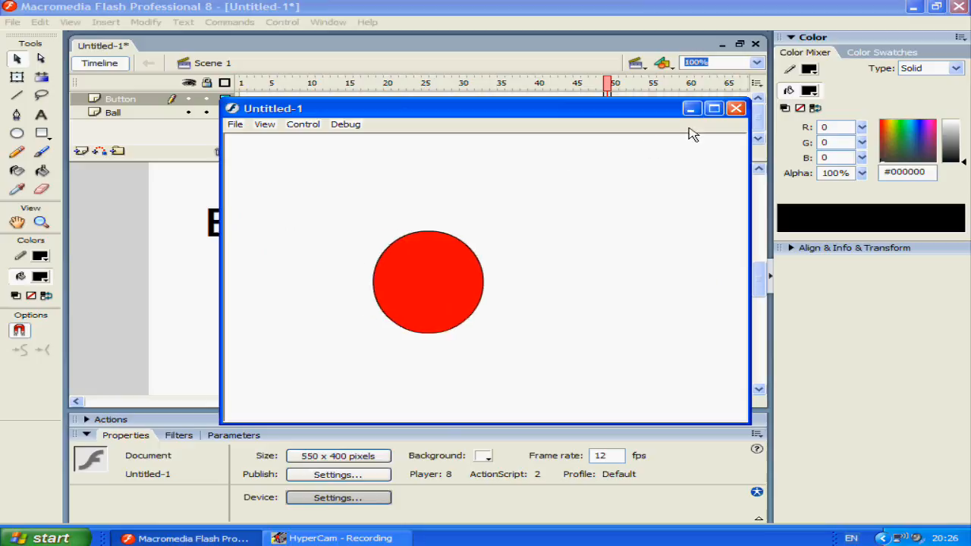
click(735, 108)
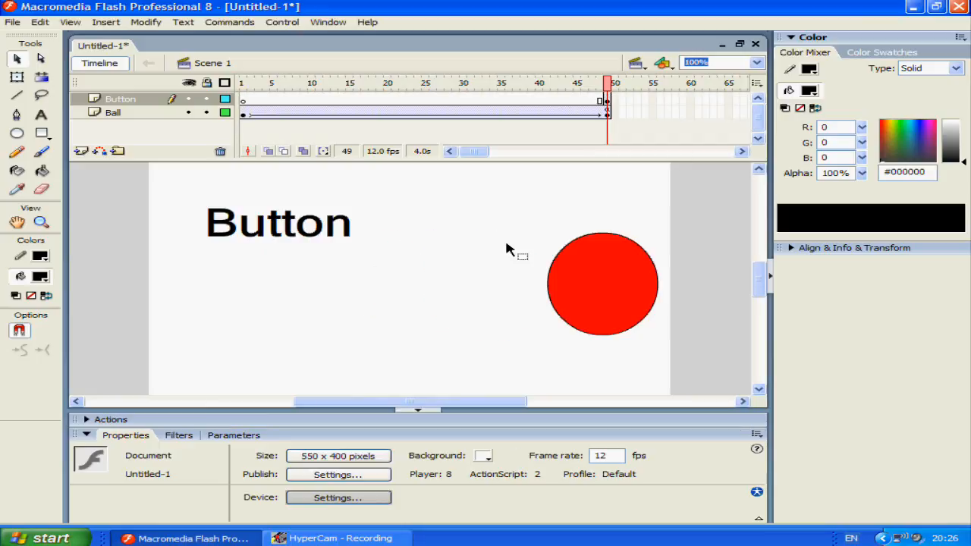